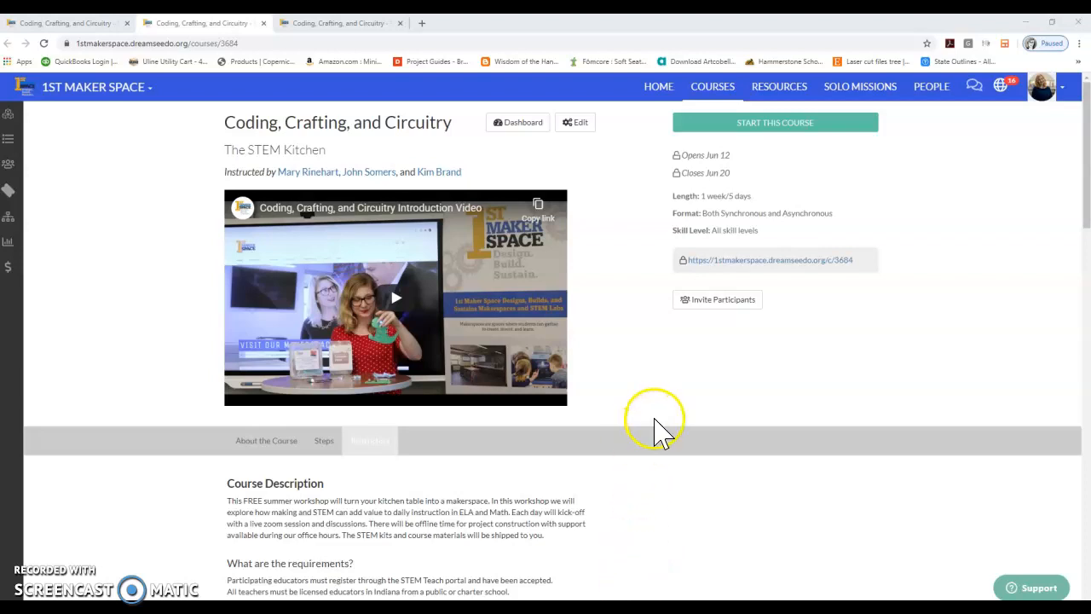
pyautogui.moveTo(158, 579)
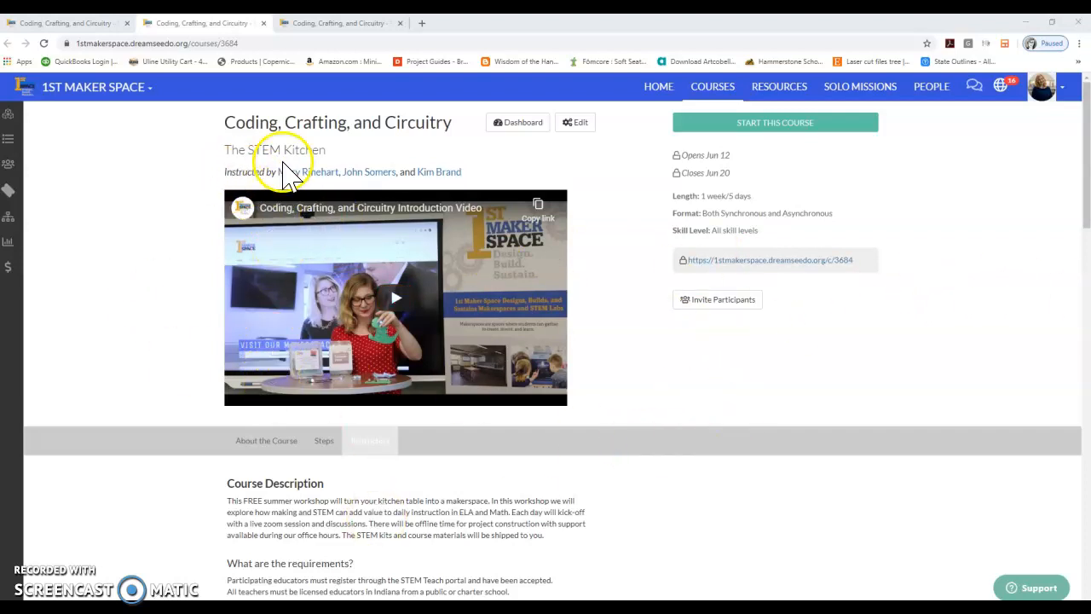
pyautogui.moveTo(268, 179)
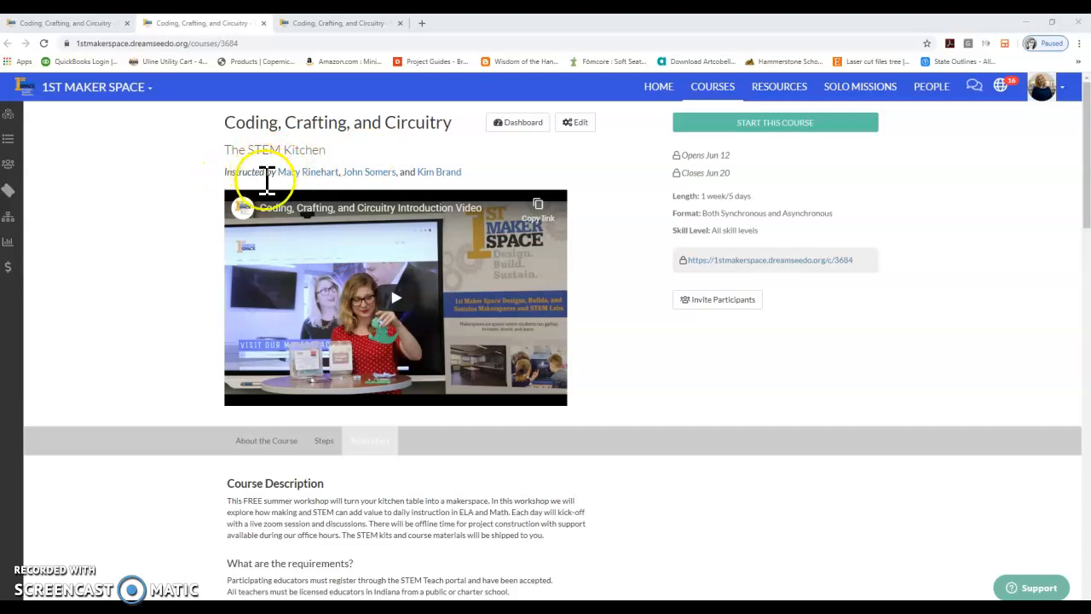
pyautogui.moveTo(435, 172)
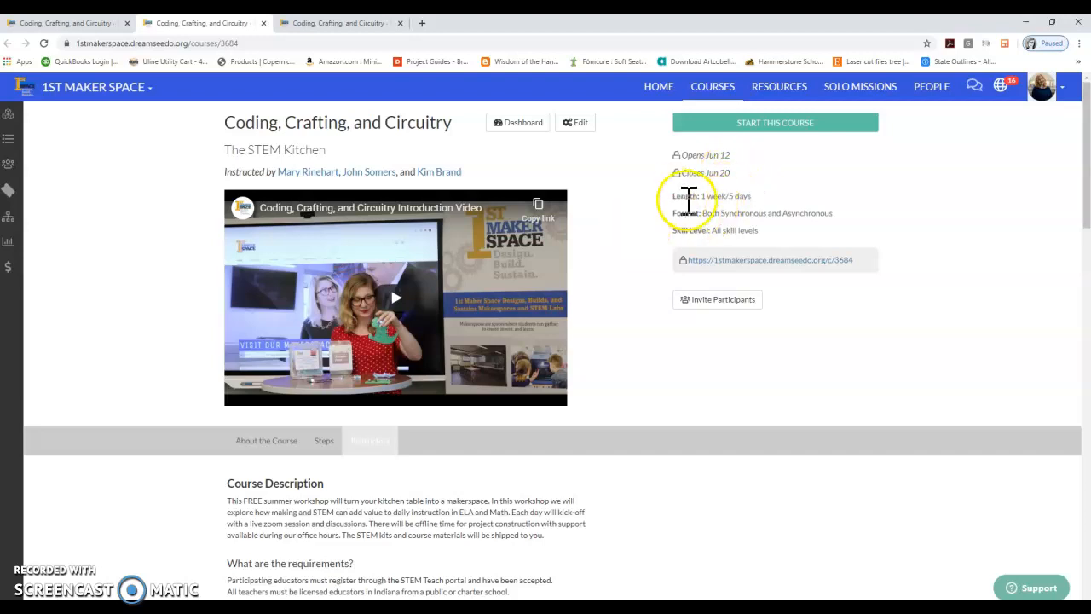
pyautogui.moveTo(689, 214)
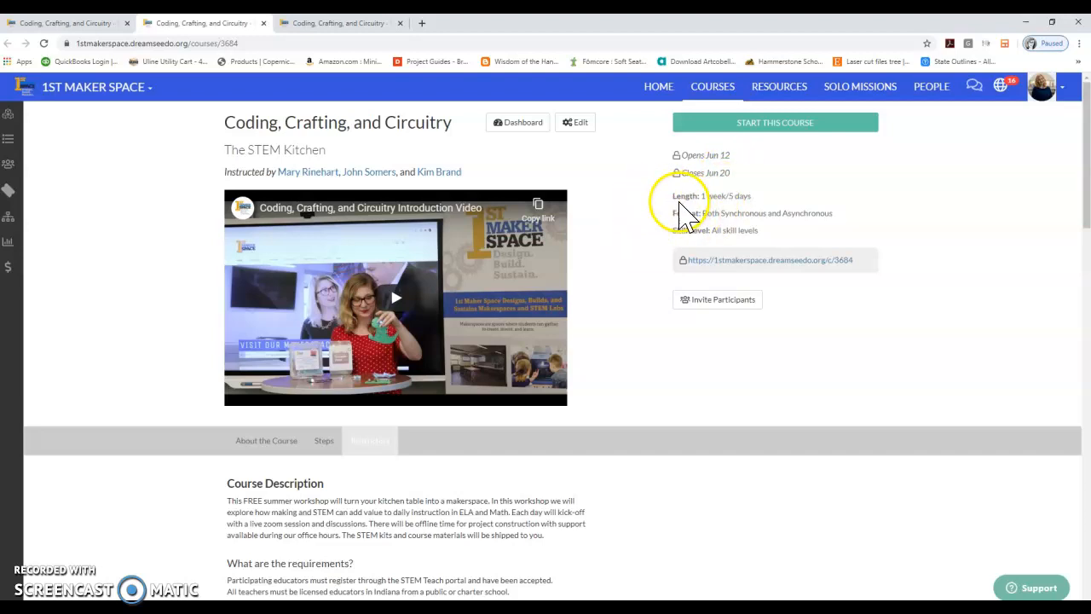
pyautogui.moveTo(660, 247)
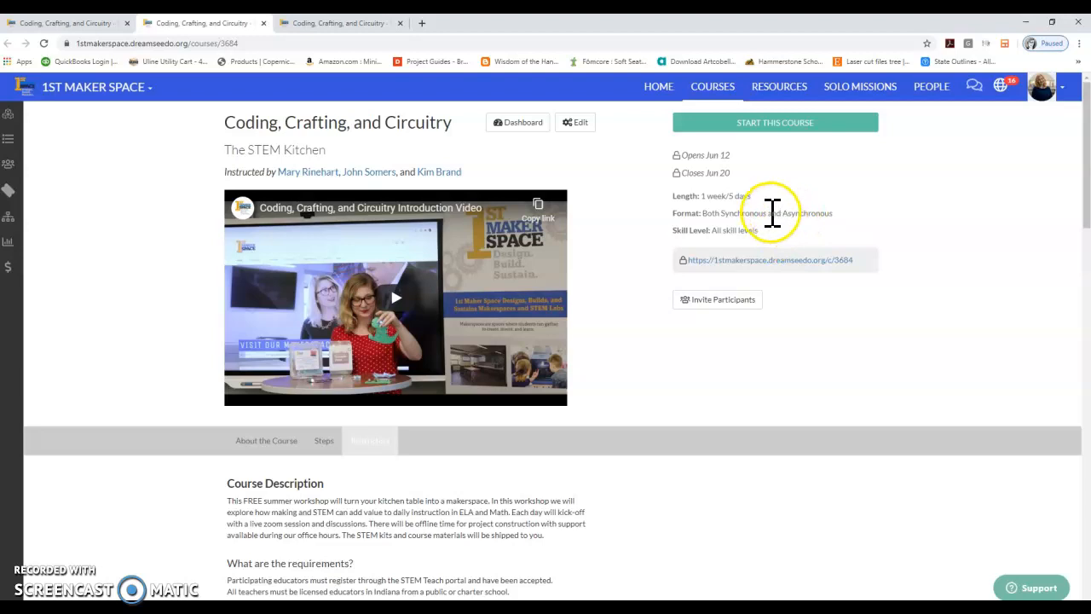
pyautogui.moveTo(805, 247)
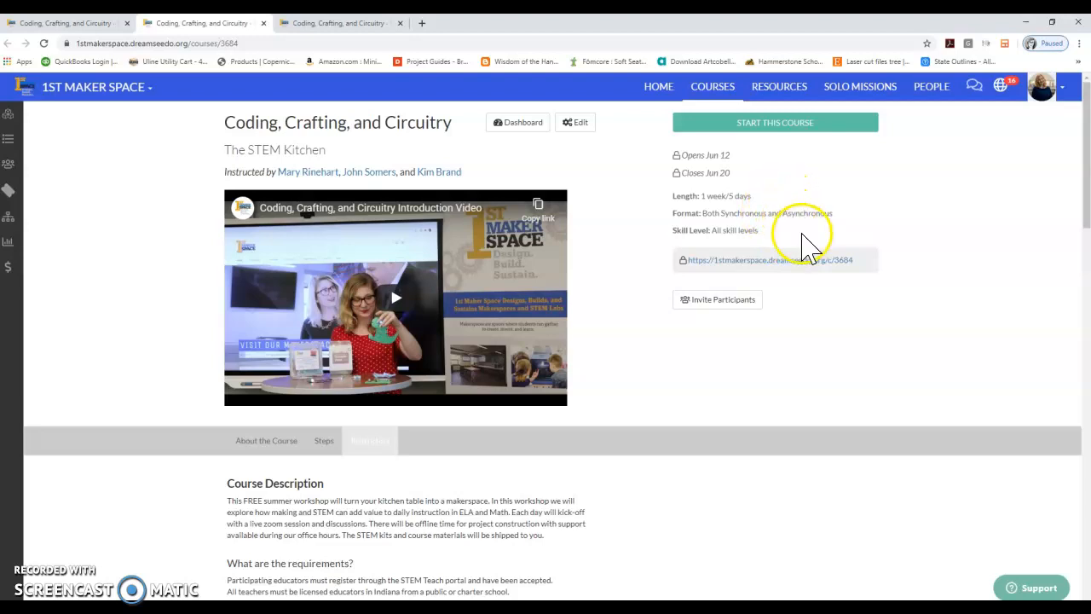
pyautogui.moveTo(781, 218)
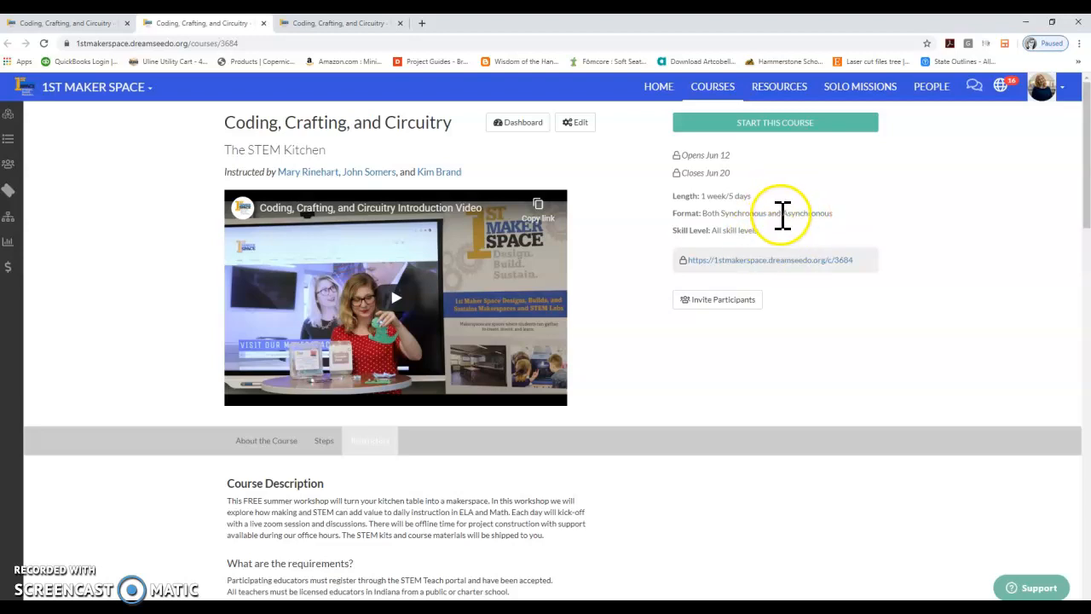
pyautogui.moveTo(828, 213)
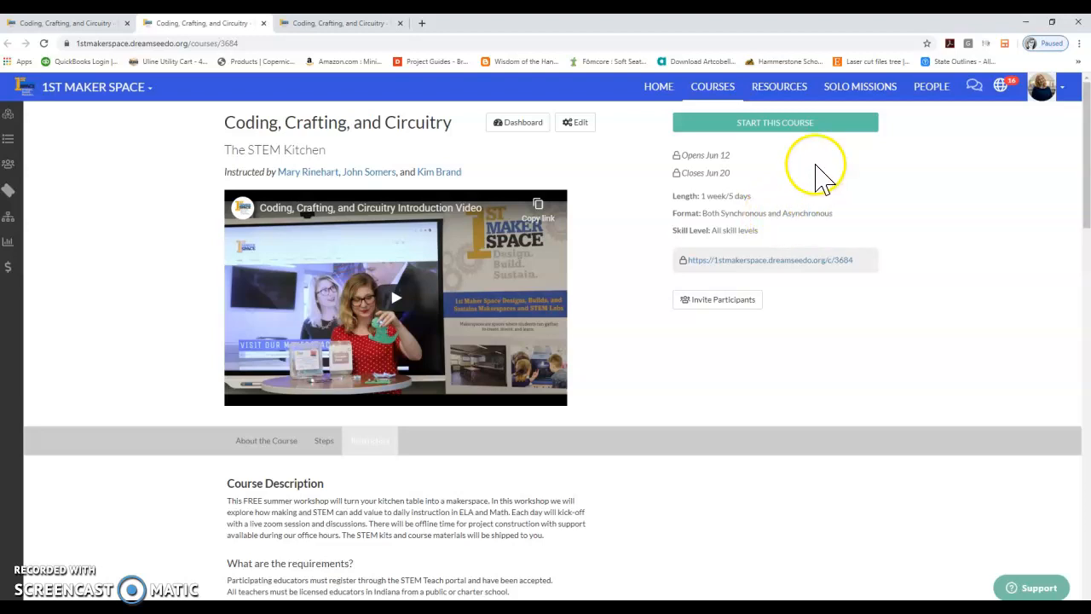
pyautogui.moveTo(874, 205)
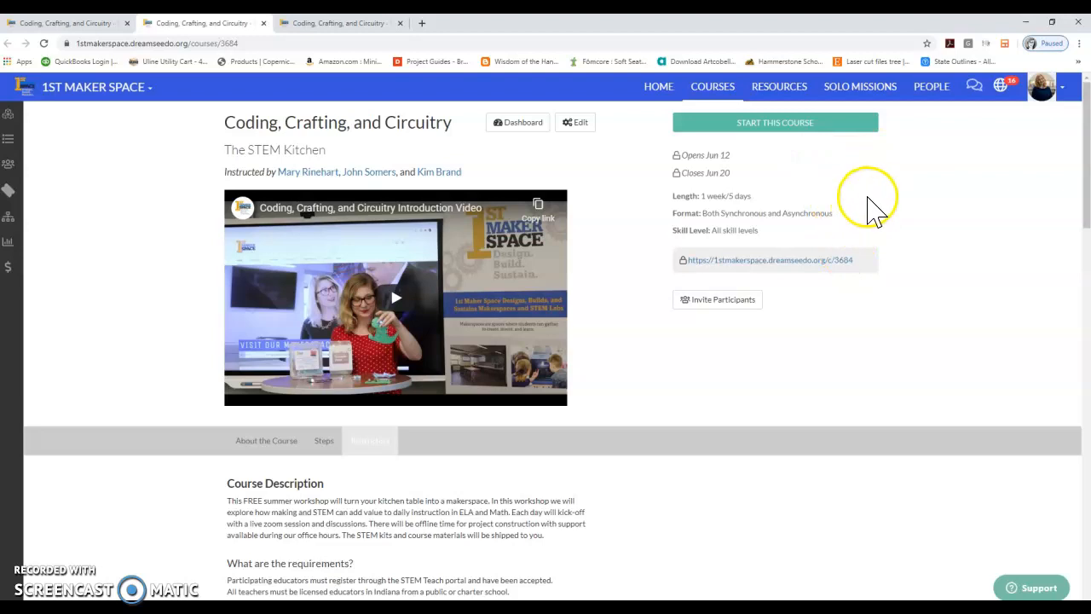
pyautogui.moveTo(735, 226)
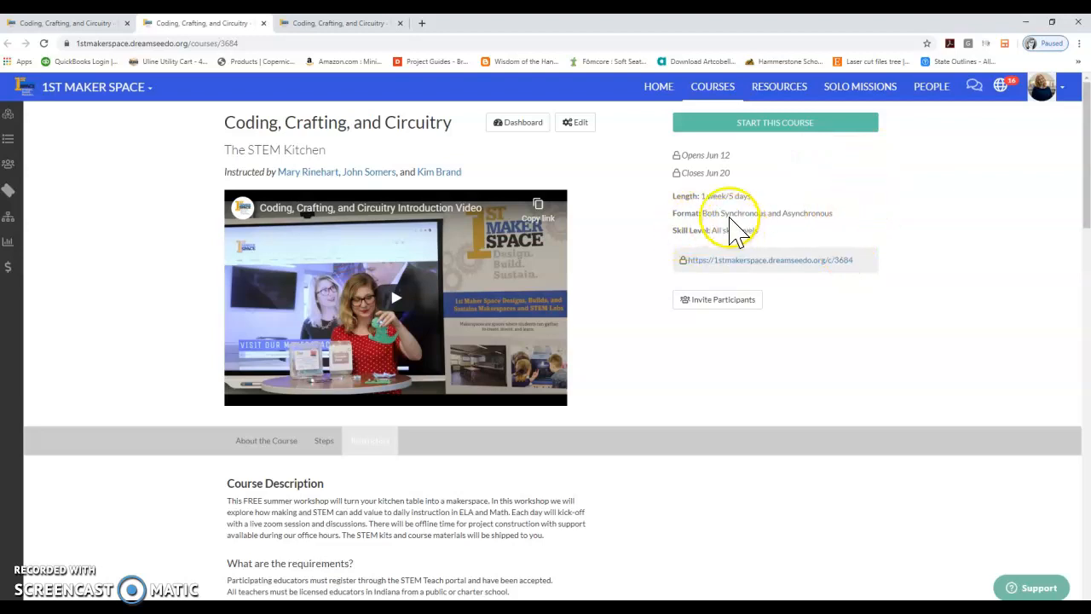
# Step: Scroll down to the course description, audience and Day One steps like Pre-Survey
pyautogui.scroll(-3)
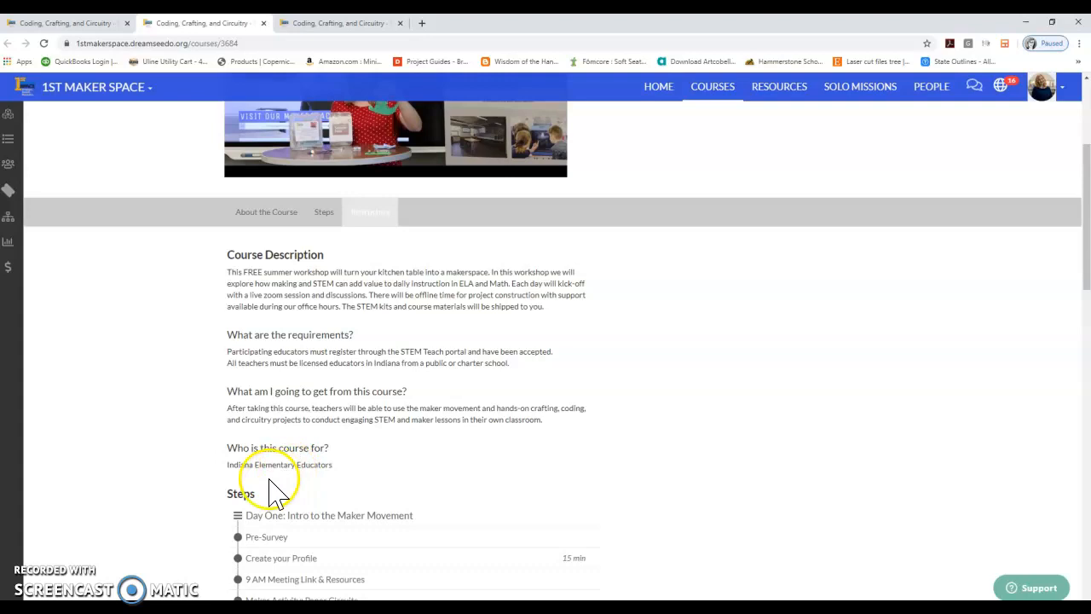
pyautogui.moveTo(403, 354)
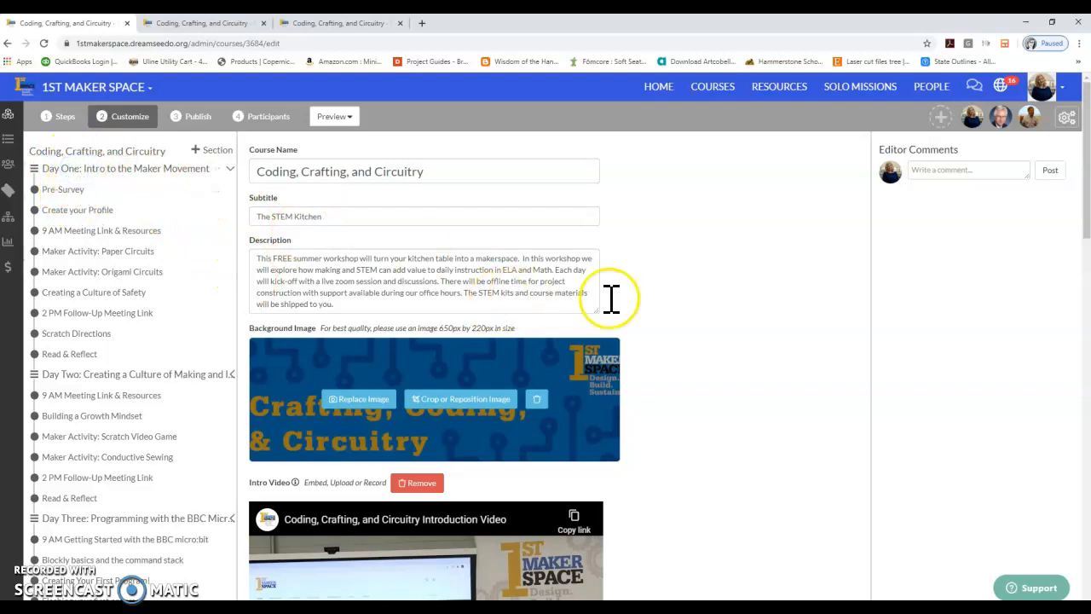
pyautogui.moveTo(358, 162)
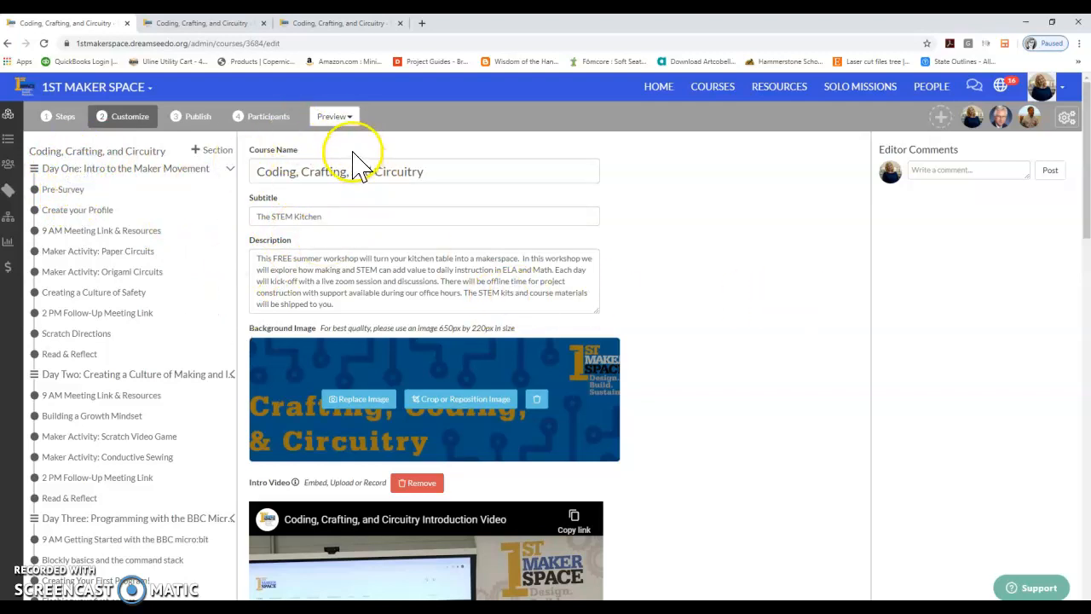
pyautogui.moveTo(336, 140)
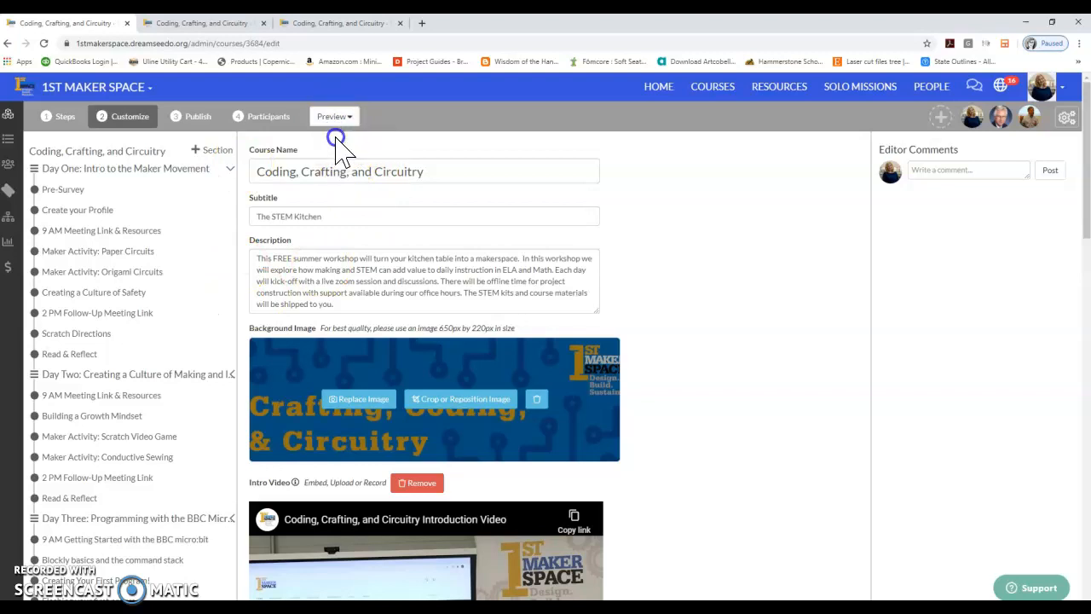
# Step: Preview the course as a participant, landing on the Pre-Survey step
pyautogui.click(332, 116)
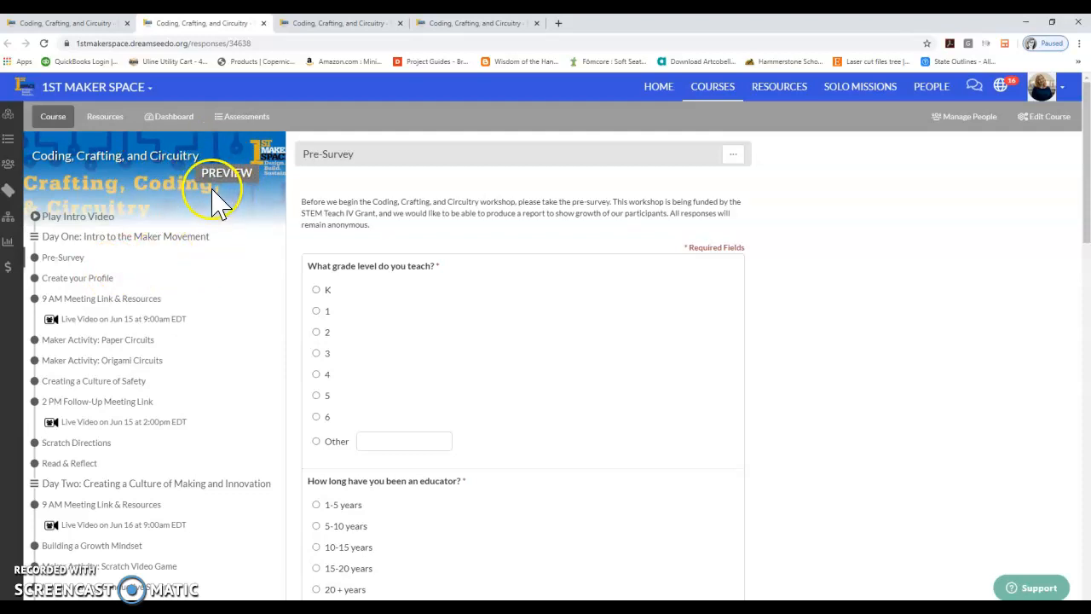
pyautogui.moveTo(137, 204)
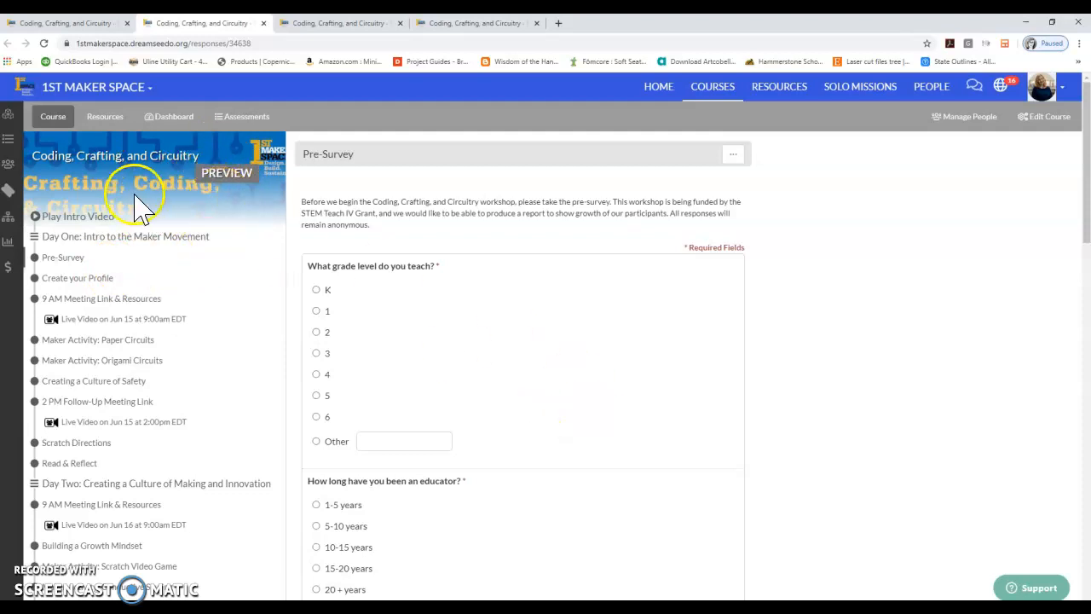
pyautogui.moveTo(171, 179)
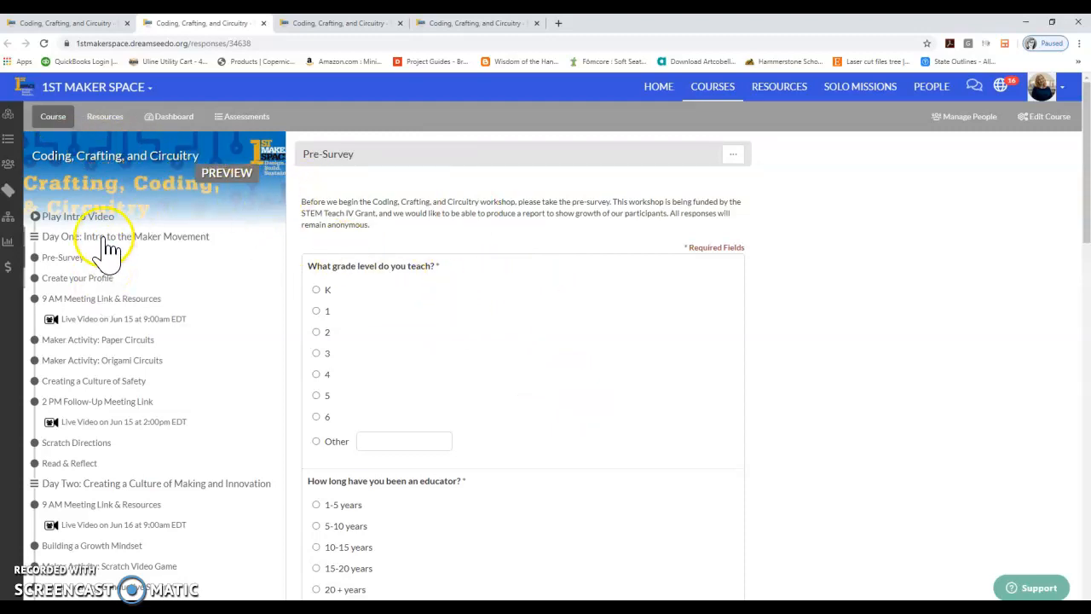
pyautogui.moveTo(187, 196)
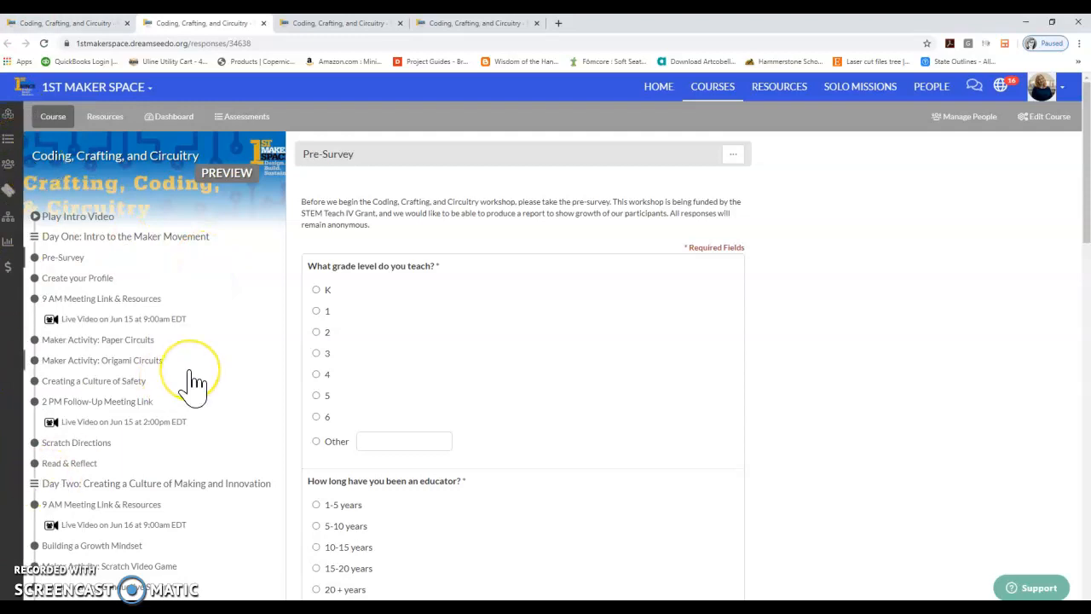
pyautogui.moveTo(141, 563)
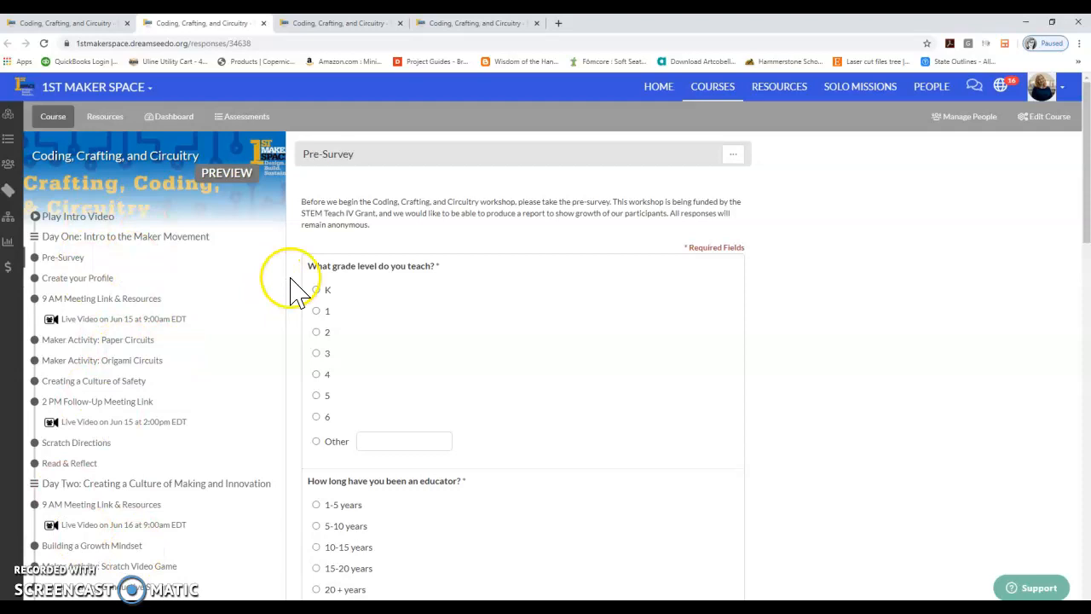
pyautogui.moveTo(269, 273)
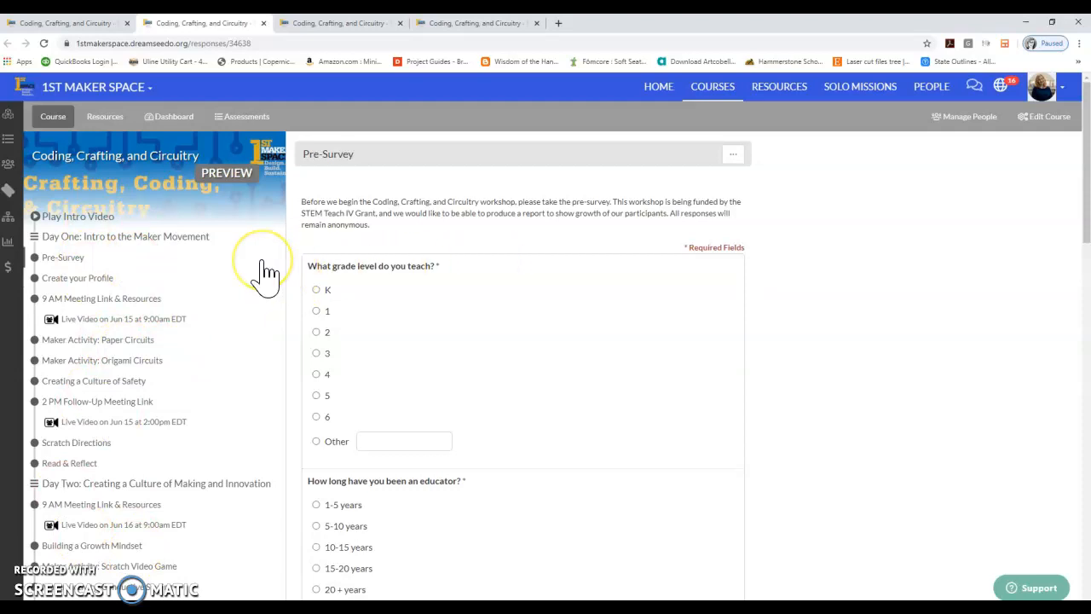
pyautogui.moveTo(160, 252)
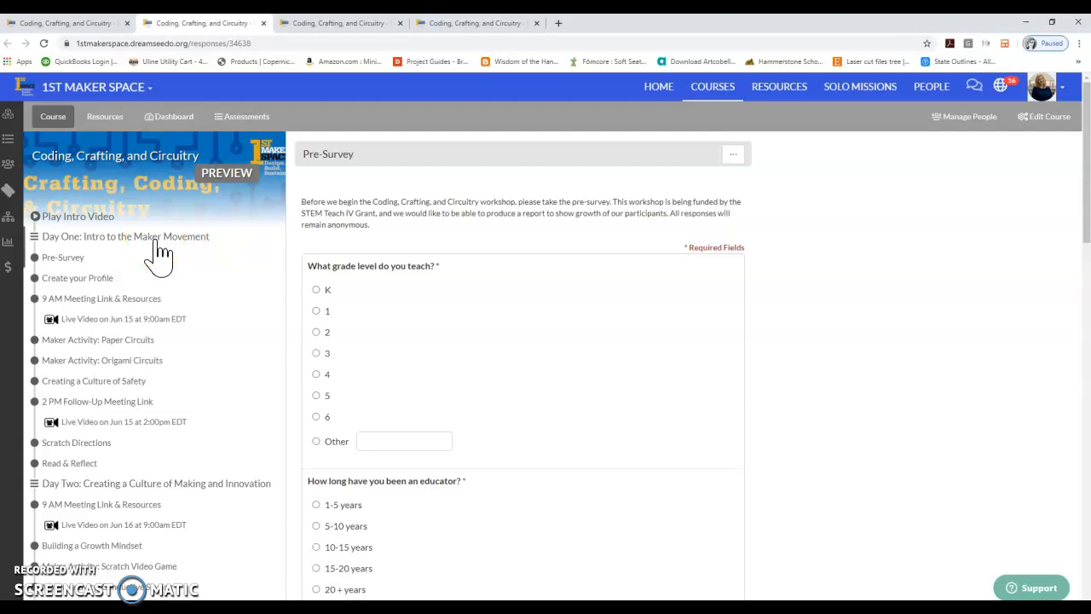
pyautogui.moveTo(175, 252)
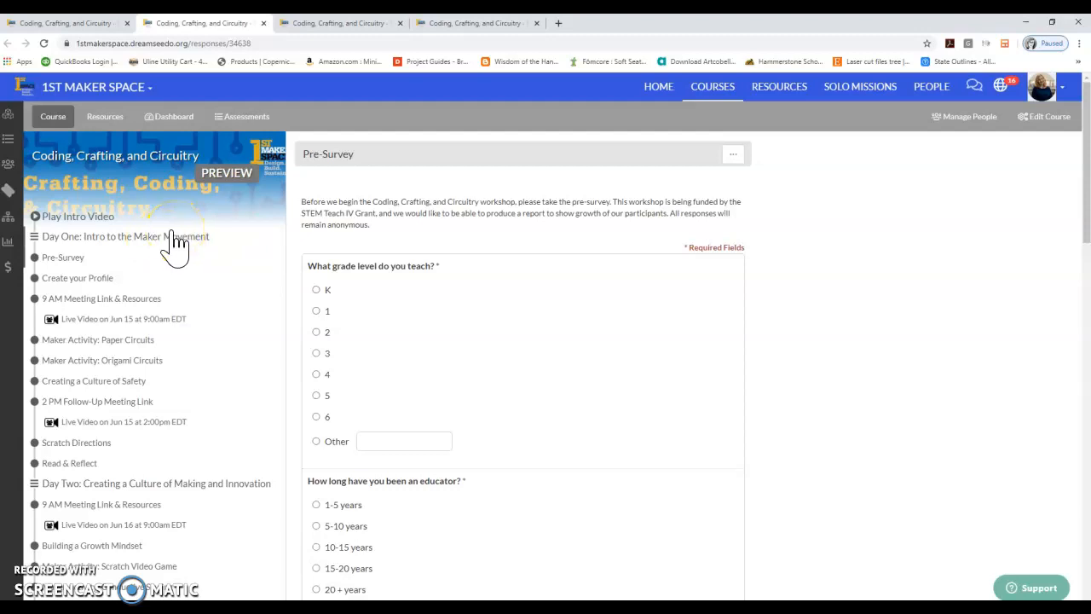
pyautogui.moveTo(85, 221)
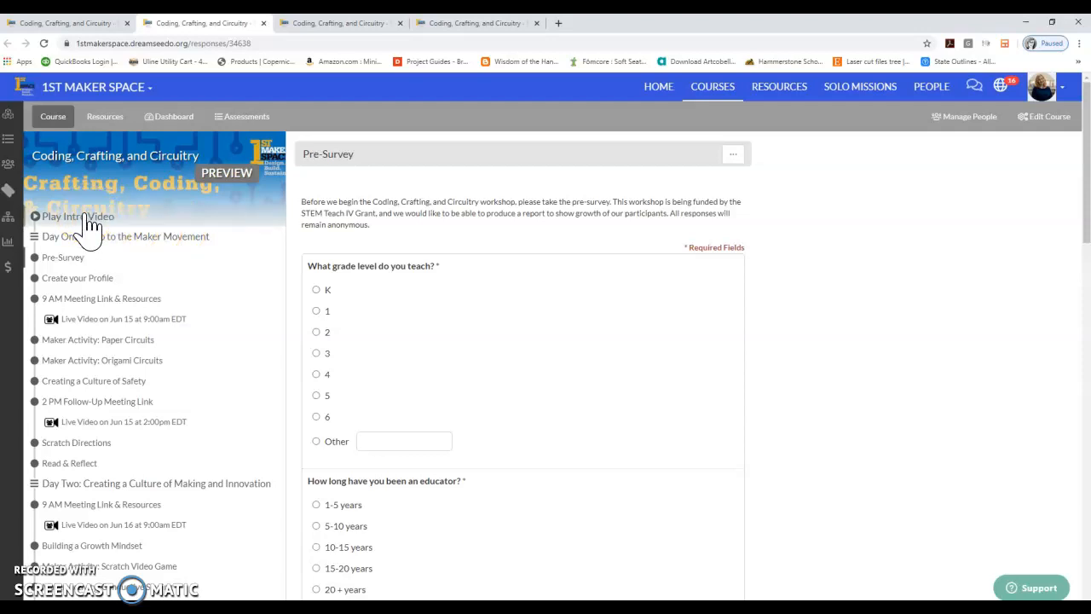
# Step: Select Pre-Survey under Day One in the course outline sidebar
pyautogui.click(94, 215)
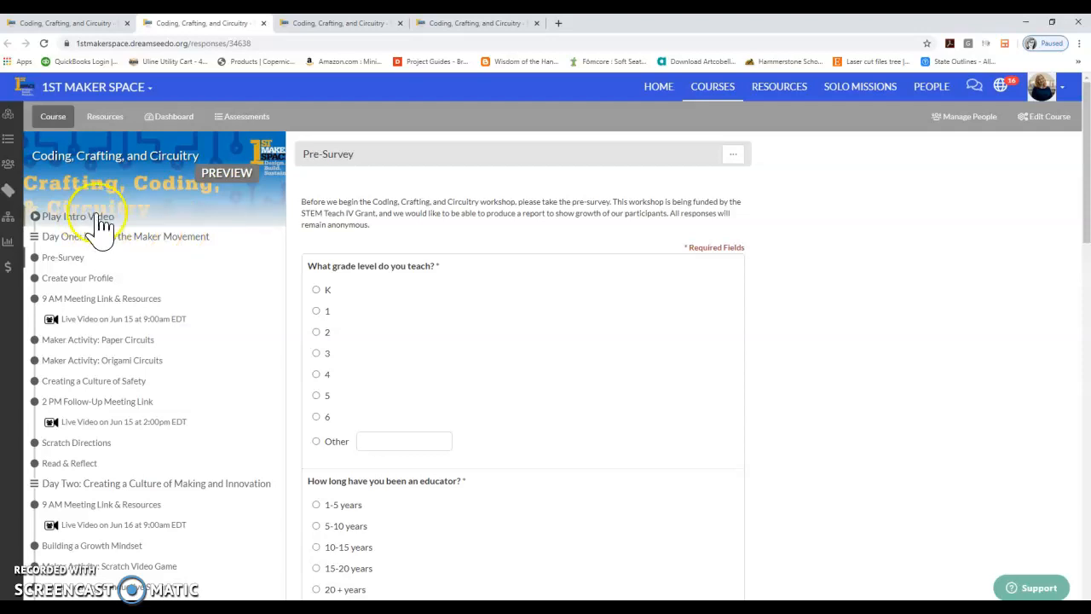
pyautogui.moveTo(220, 236)
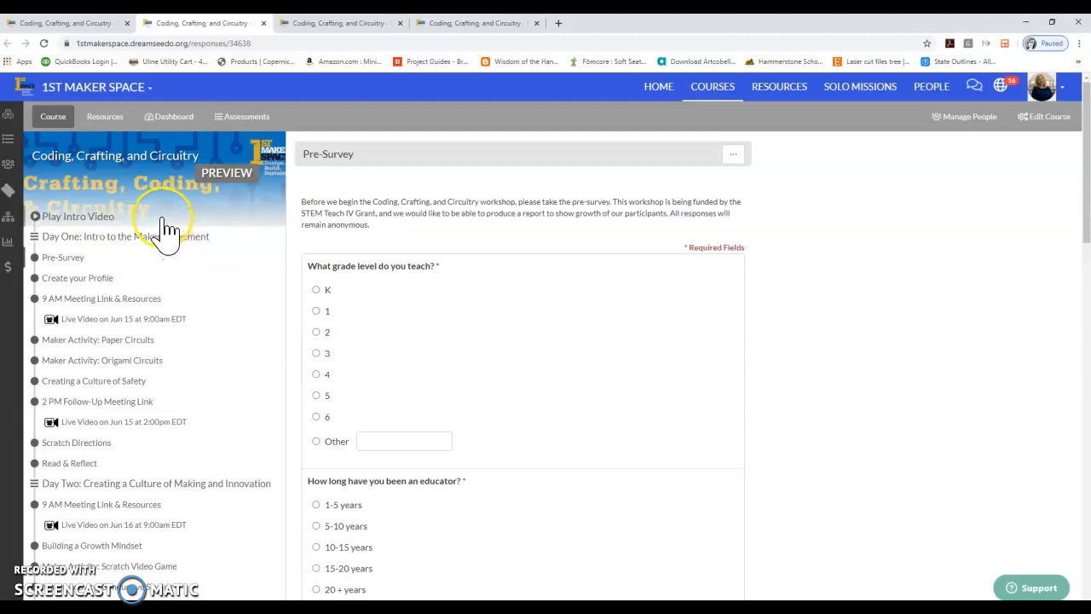
pyautogui.moveTo(90, 256)
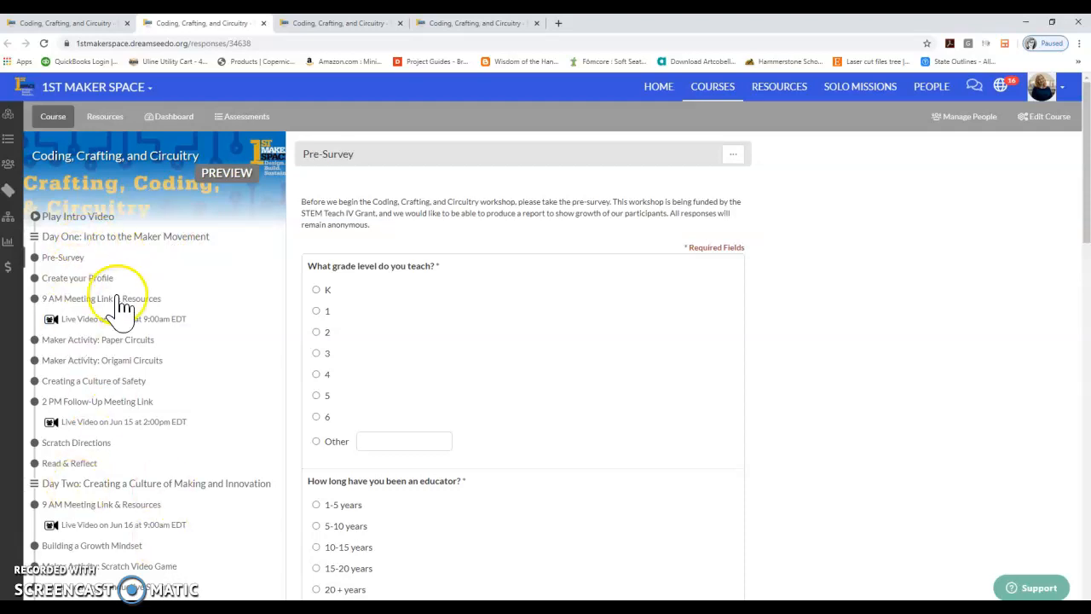
pyautogui.moveTo(83, 509)
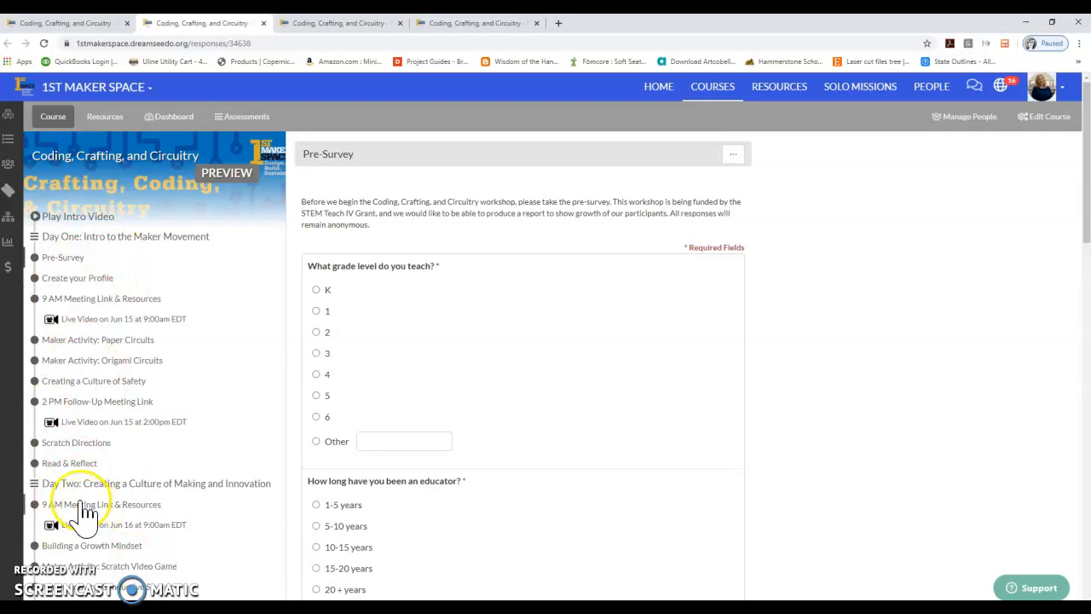
pyautogui.moveTo(127, 533)
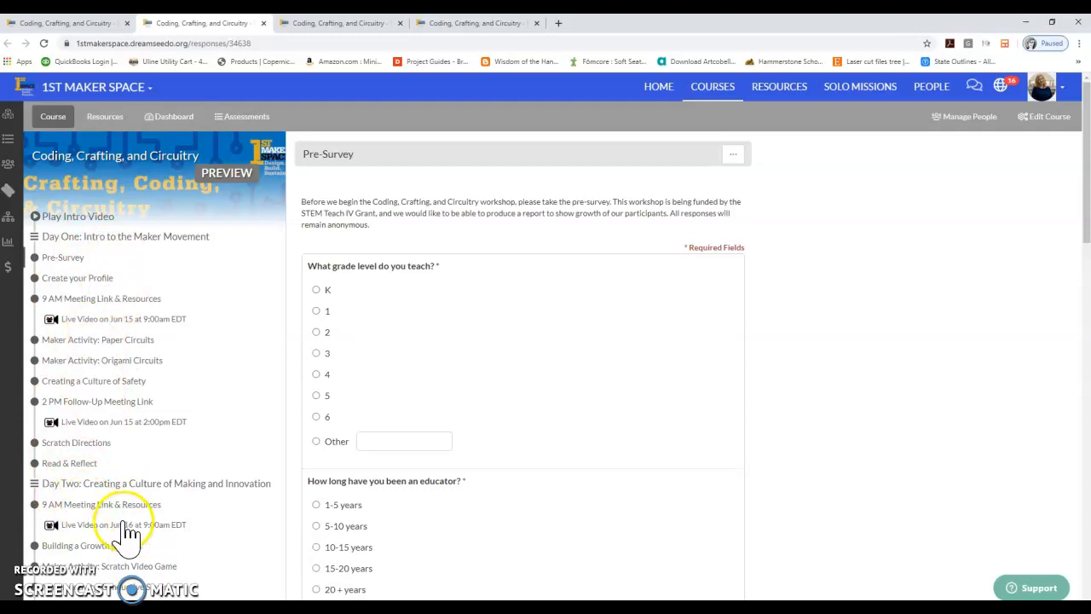
pyautogui.moveTo(64, 243)
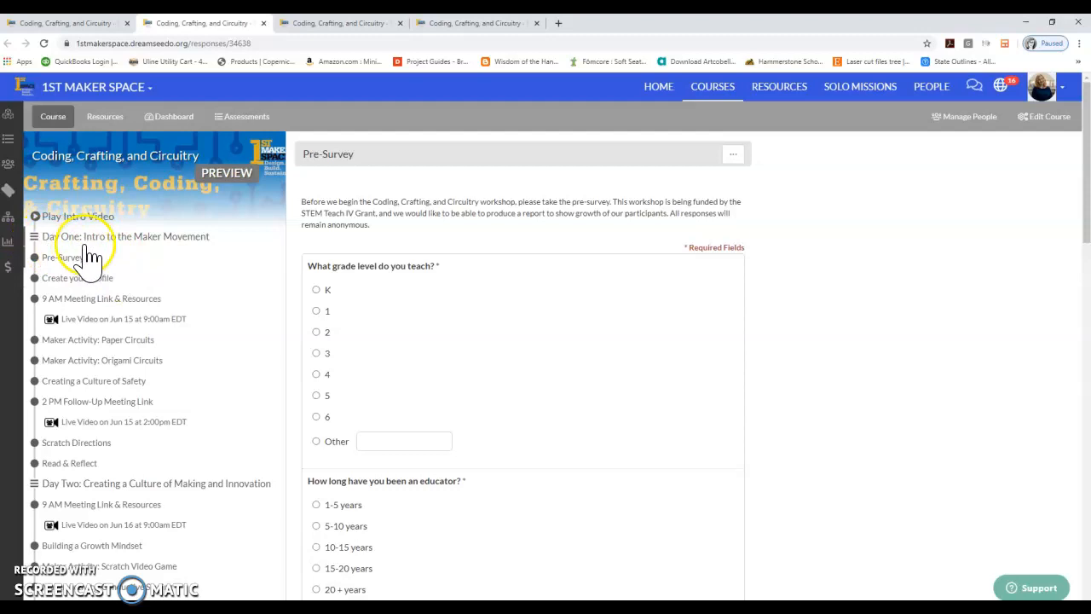
pyautogui.moveTo(153, 247)
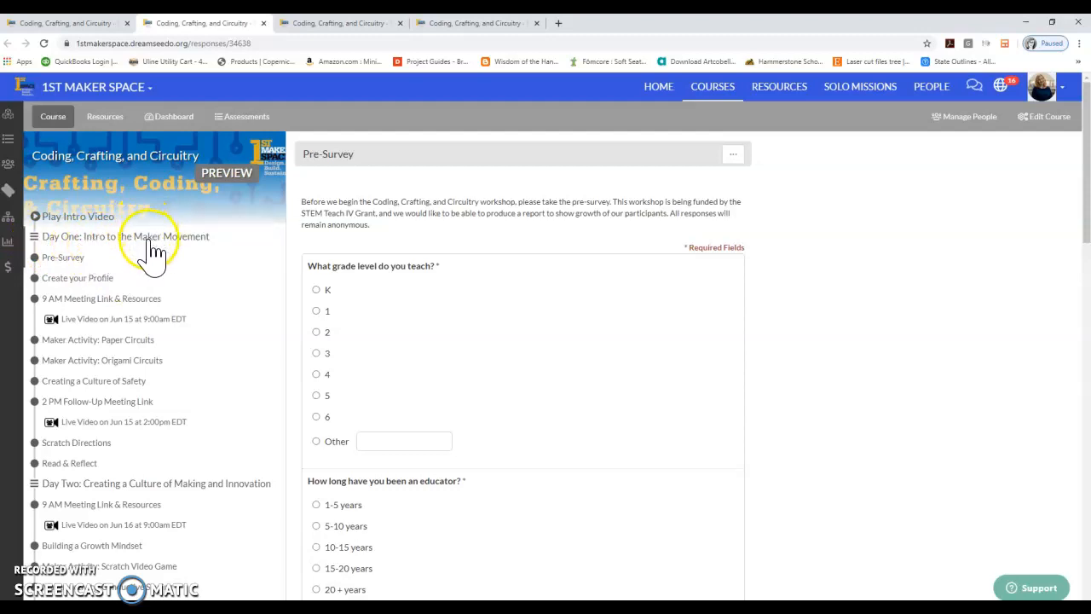
# Step: Scroll through the Pre-Survey questions and the outline to Day Five, Post-Survey and Office Hours
pyautogui.scroll(-3)
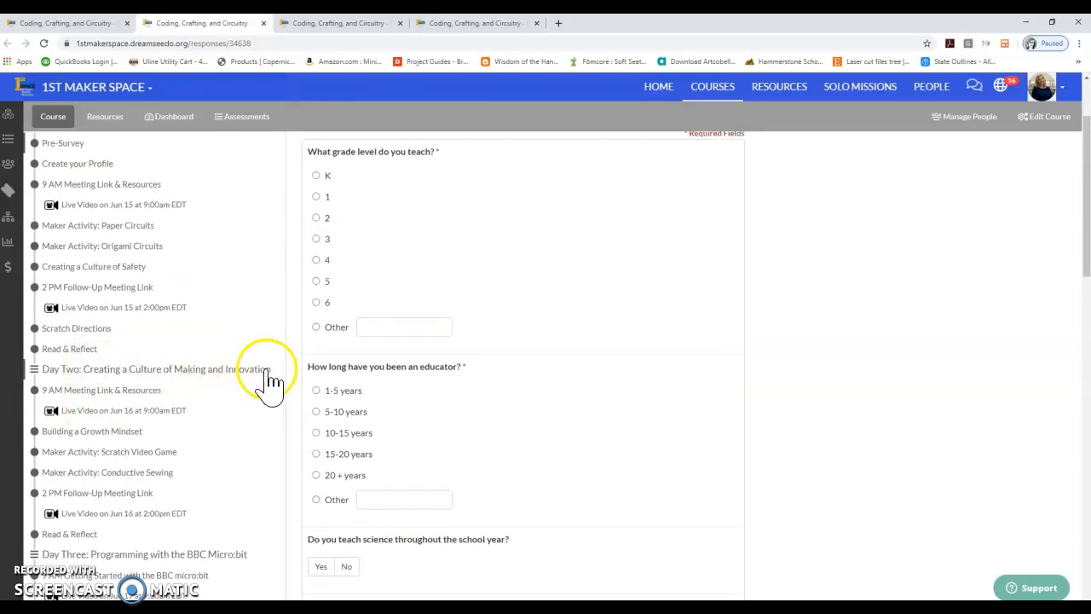
pyautogui.scroll(-3)
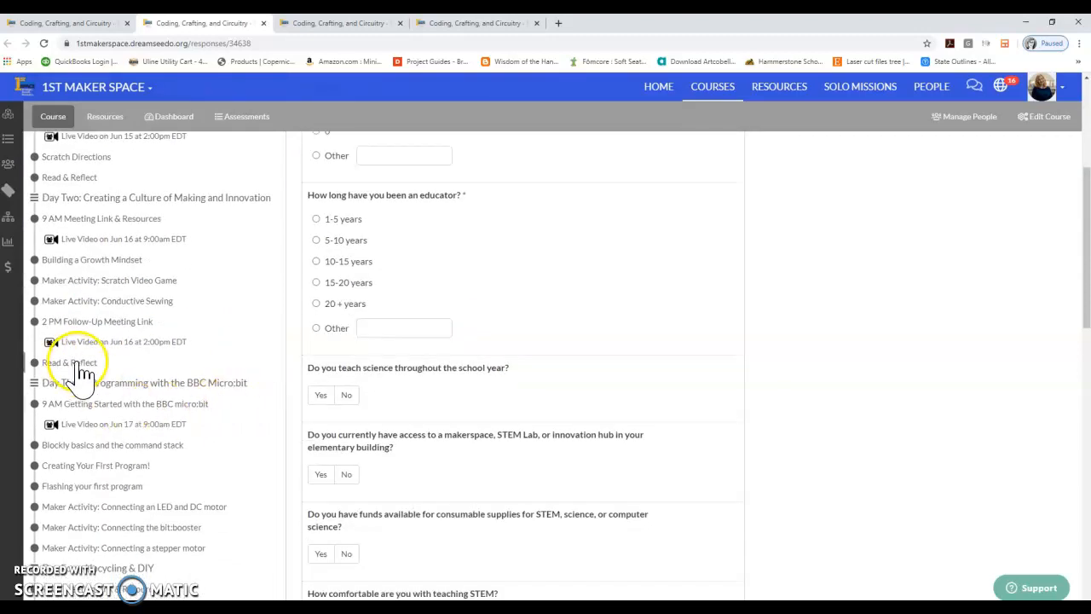
pyautogui.moveTo(204, 396)
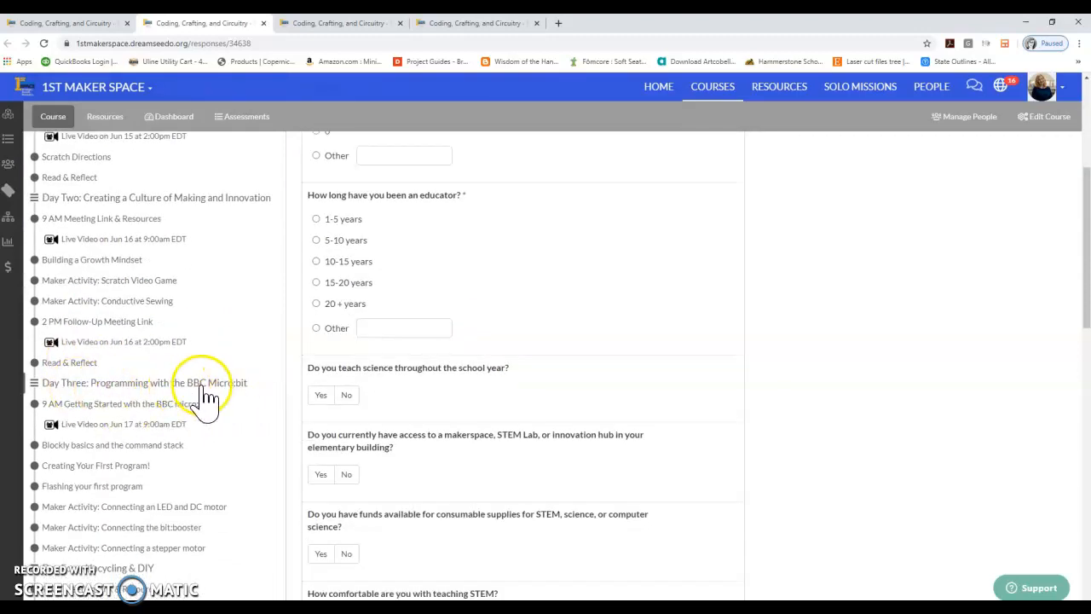
pyautogui.scroll(-3)
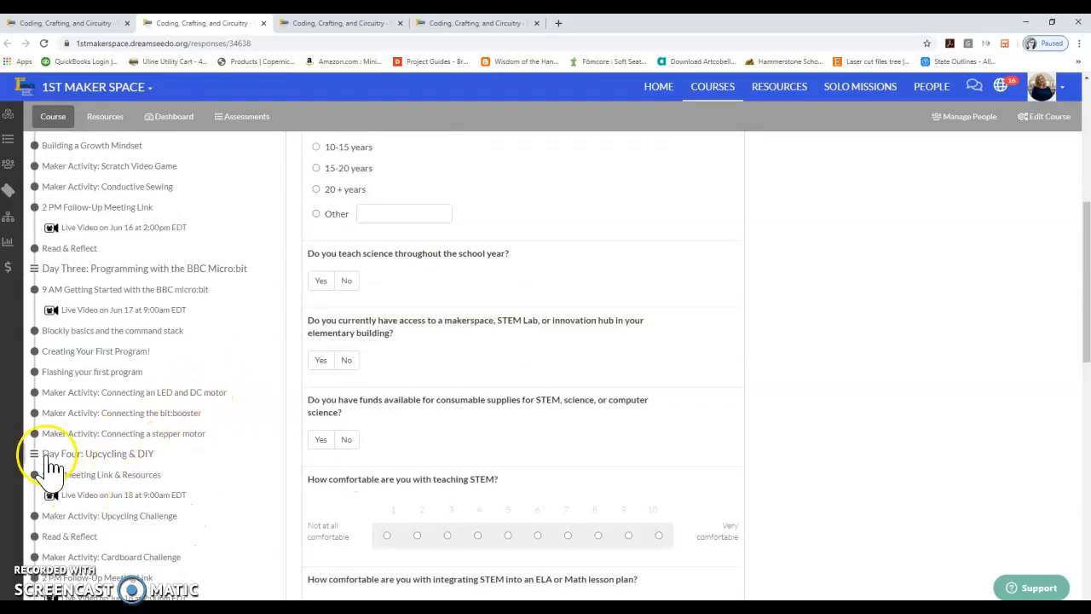
pyautogui.scroll(-3)
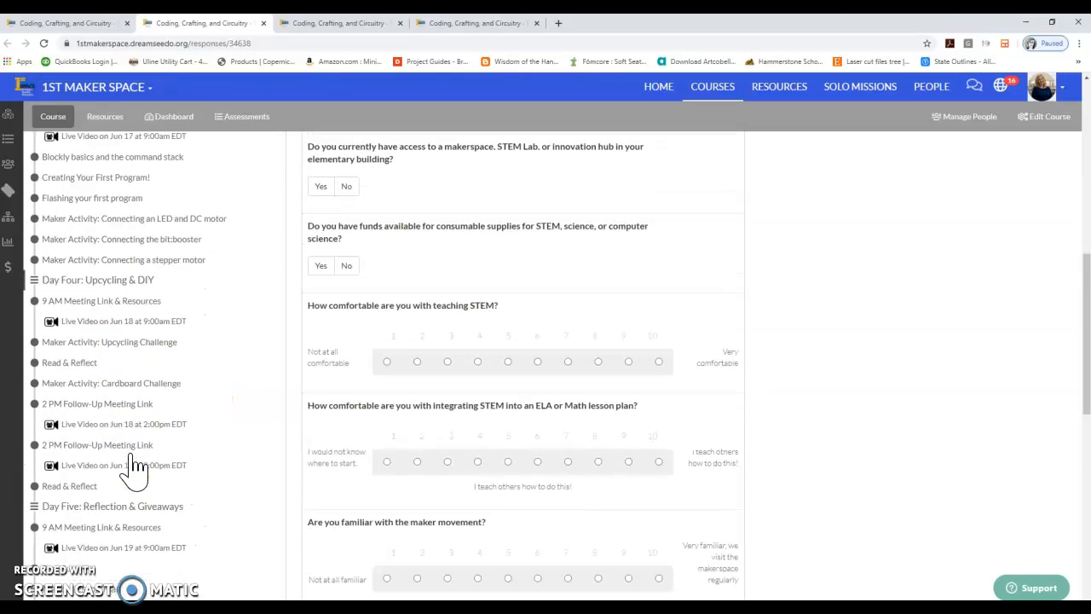
pyautogui.scroll(-3)
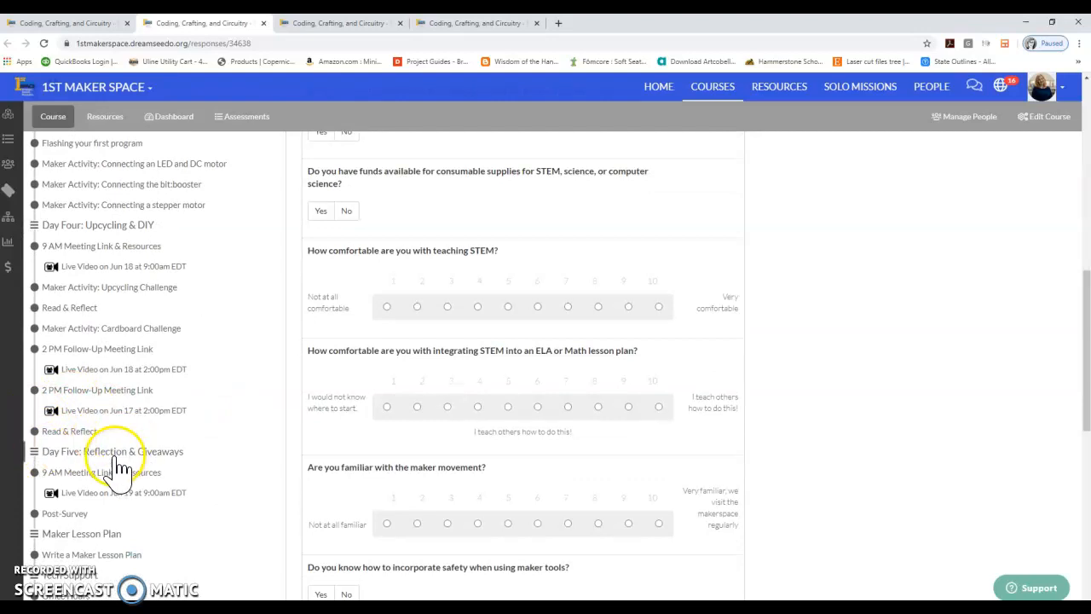
pyautogui.scroll(-3)
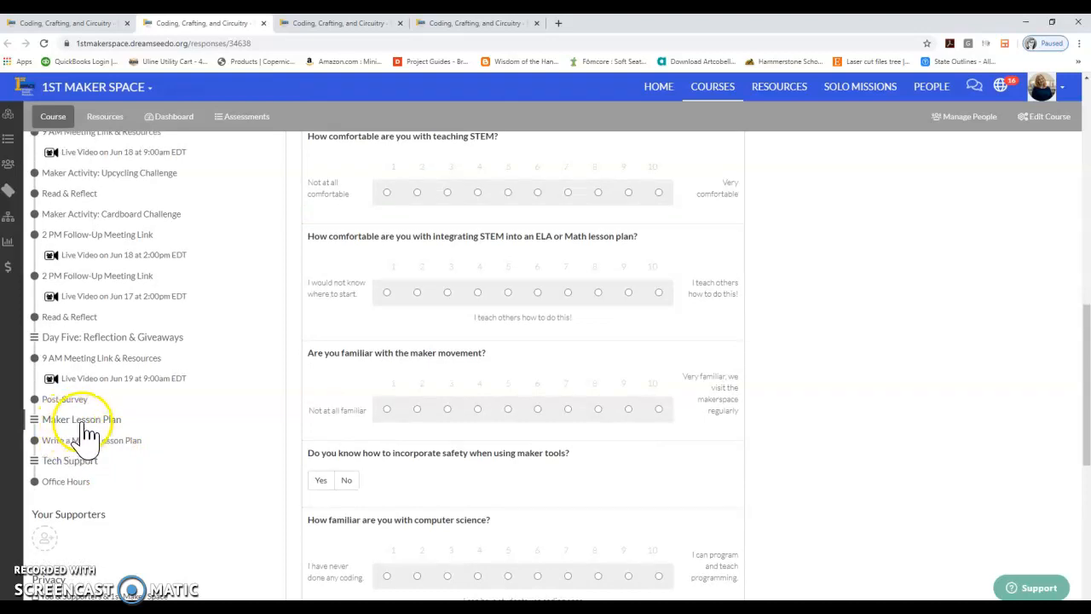
pyautogui.moveTo(80, 494)
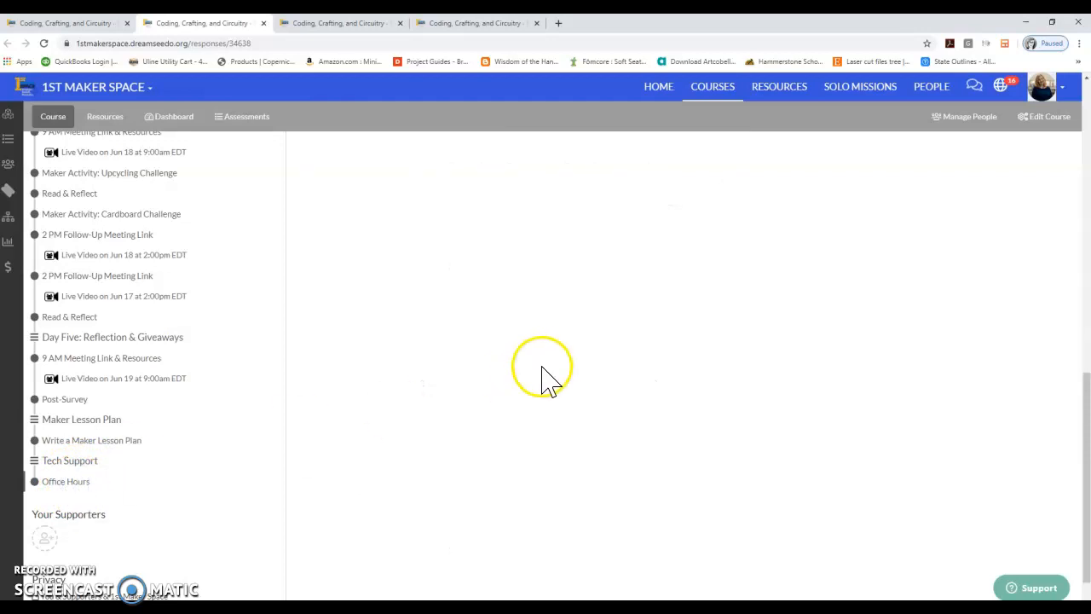
pyautogui.moveTo(464, 256)
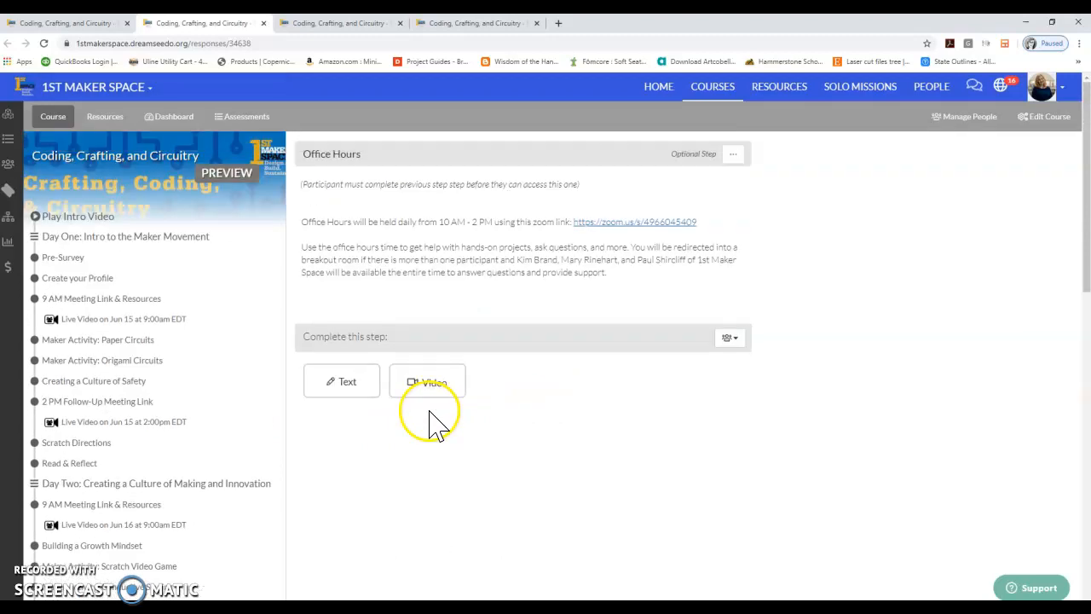
pyautogui.moveTo(277, 252)
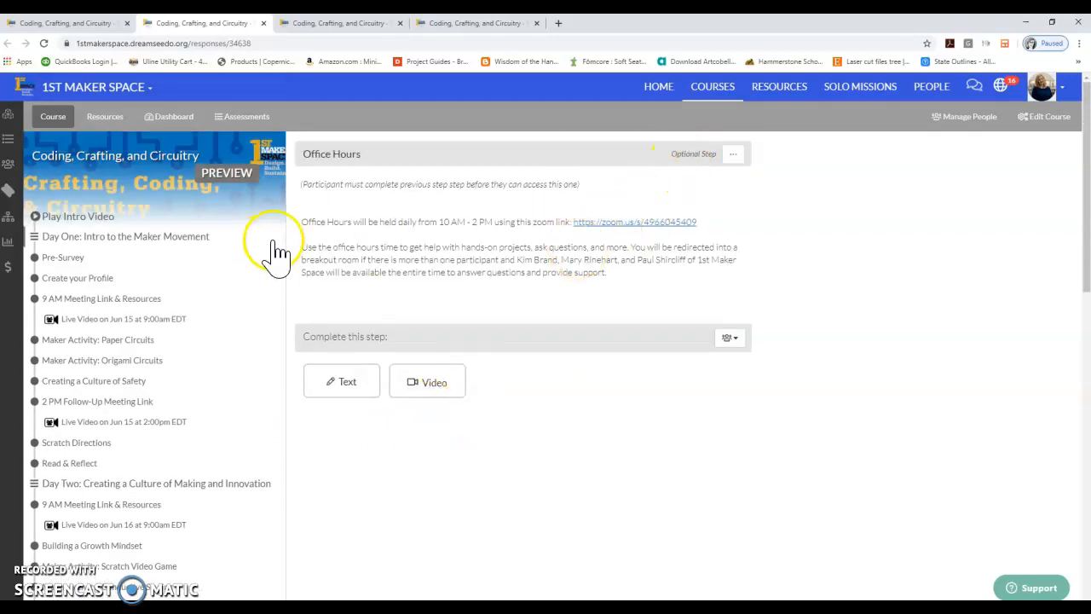
pyautogui.moveTo(59, 260)
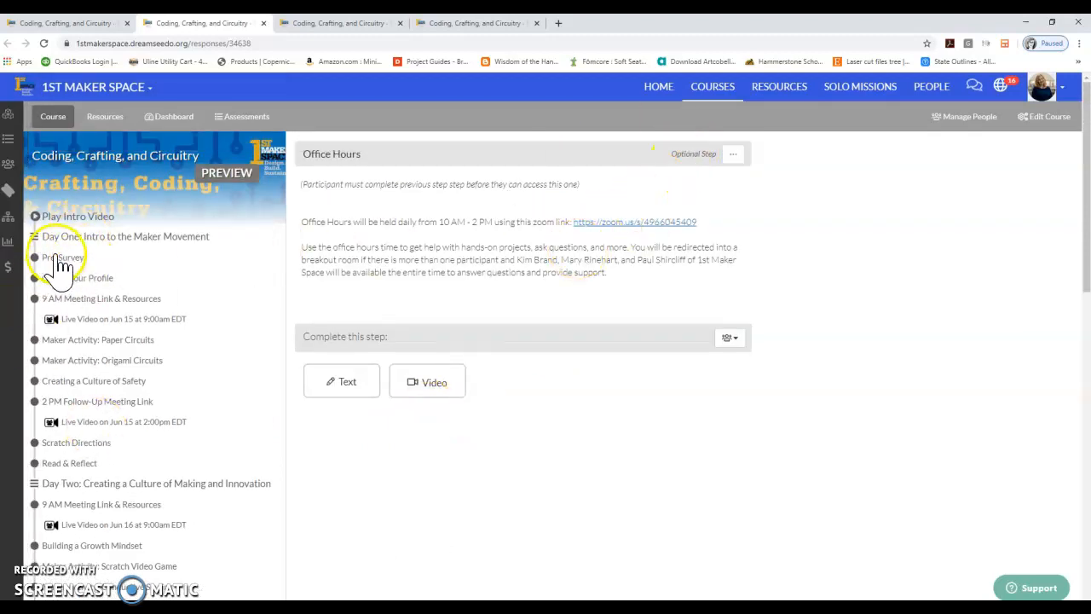
# Step: Return to Pre-Survey, then open Create your Profile with its introductory video prompt
pyautogui.click(63, 256)
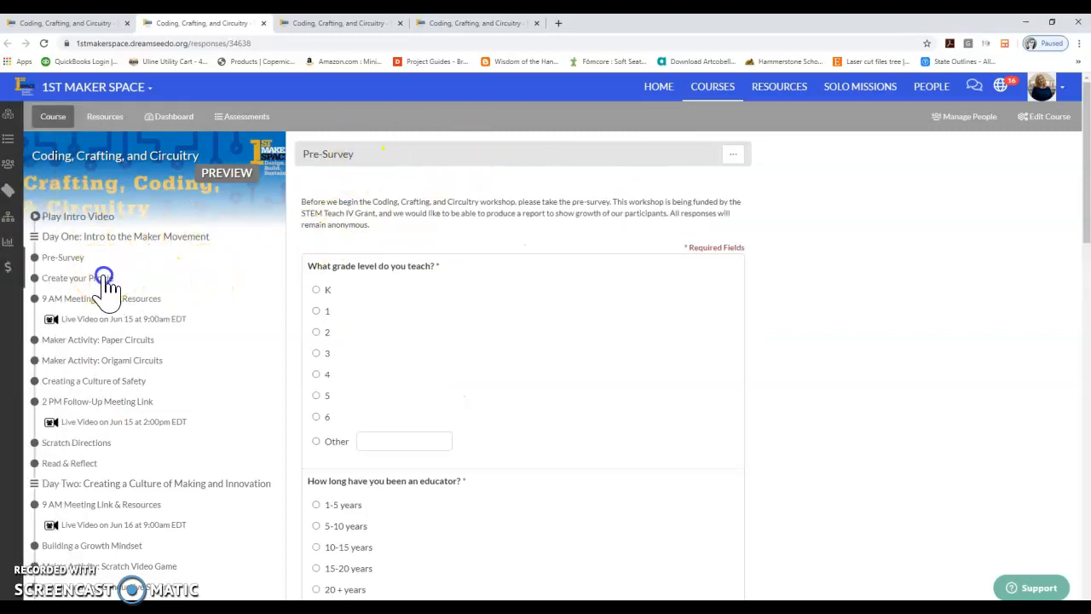
pyautogui.click(76, 277)
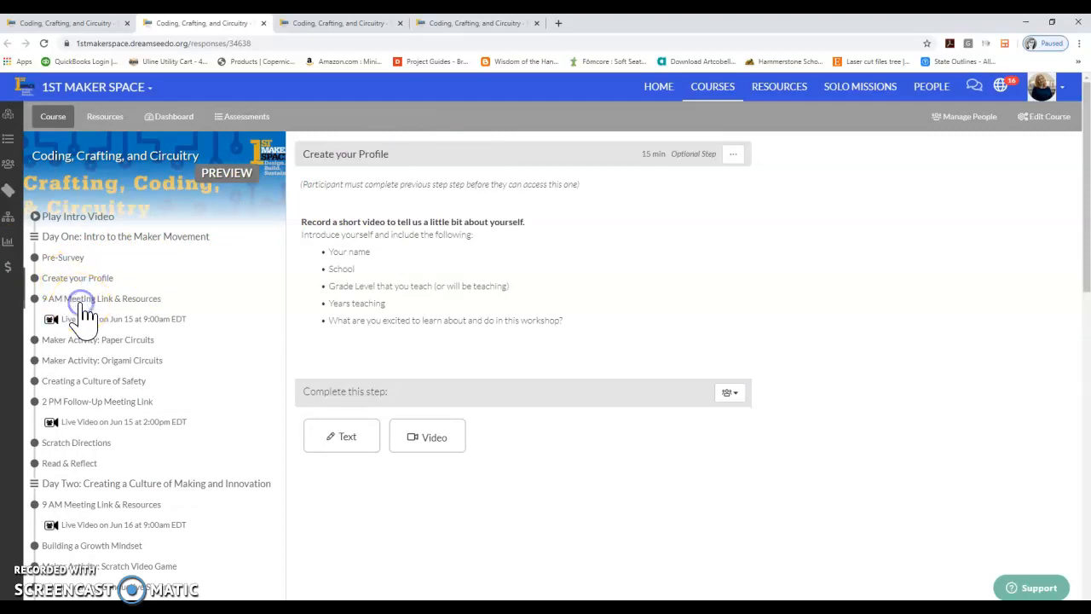
# Step: Open 9 AM Meeting Link & Resources, then review the Paper Circuits activity's response formats
pyautogui.click(109, 298)
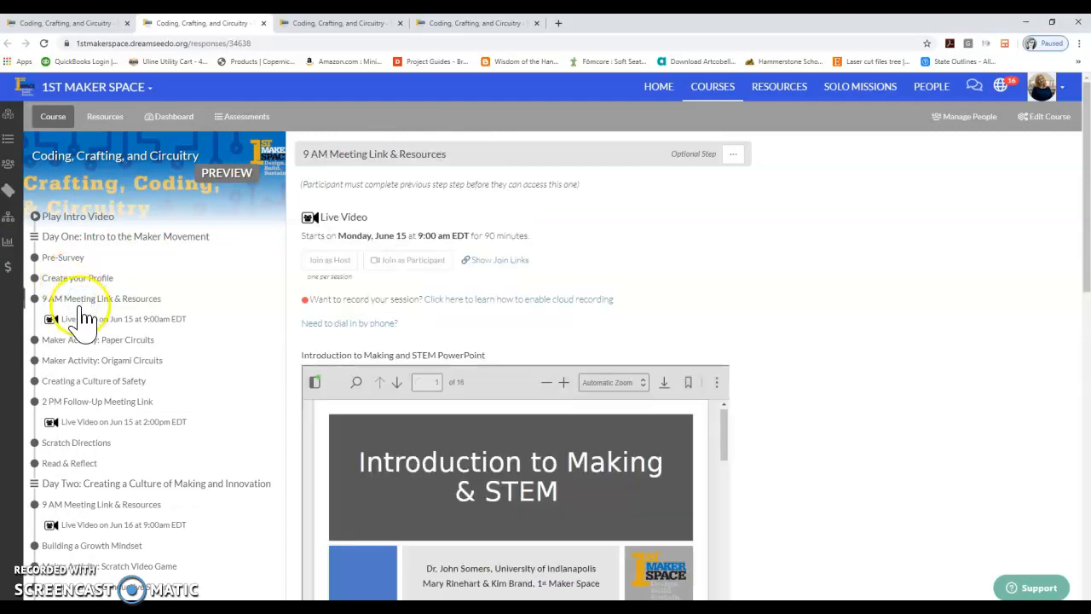
pyautogui.click(97, 339)
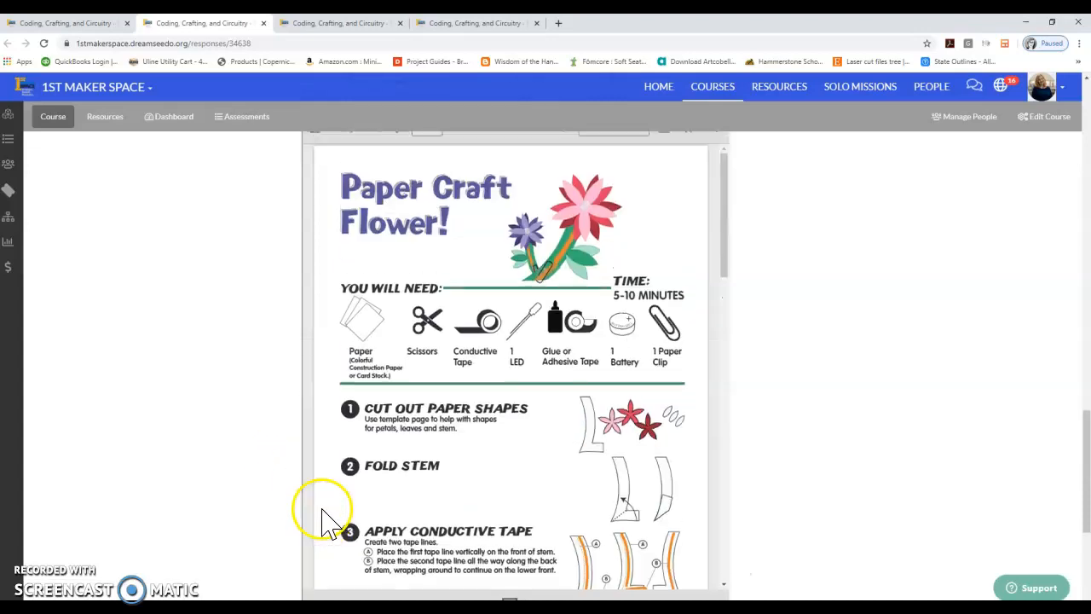
pyautogui.scroll(-3)
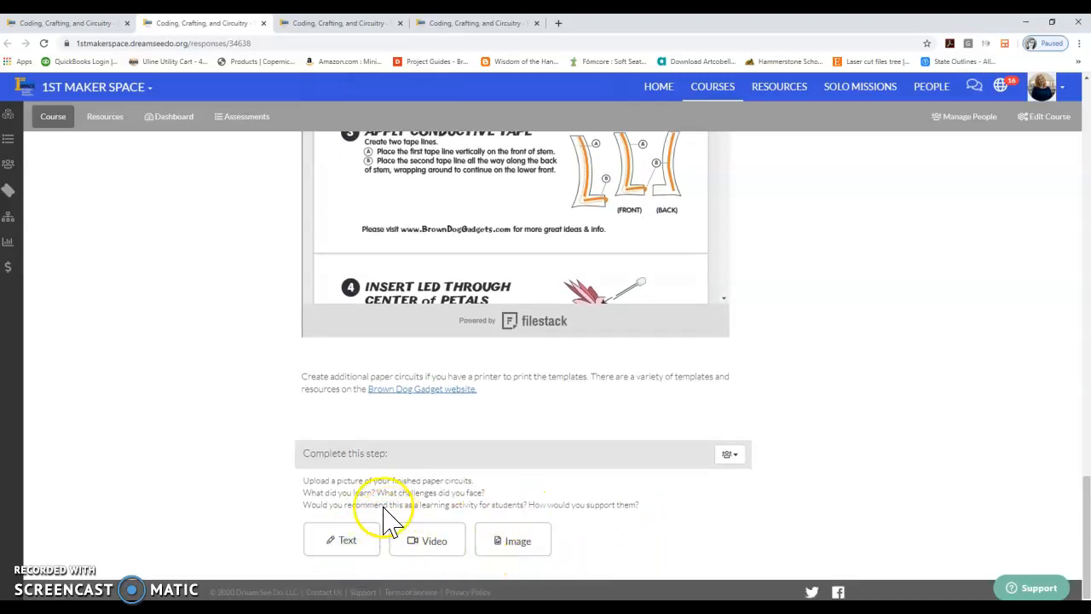
pyautogui.moveTo(404, 524)
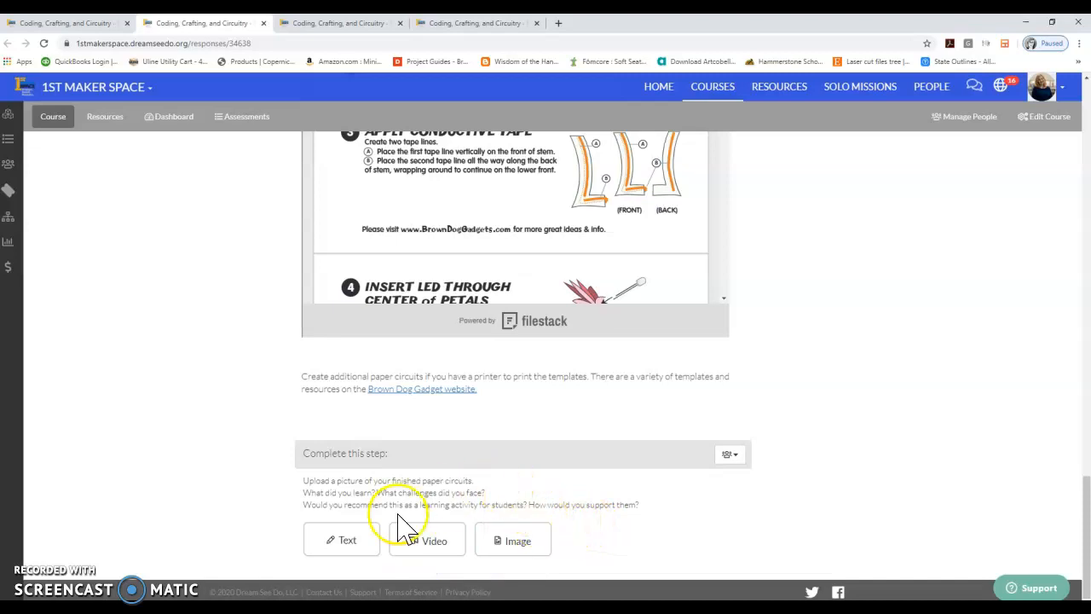
pyautogui.click(341, 540)
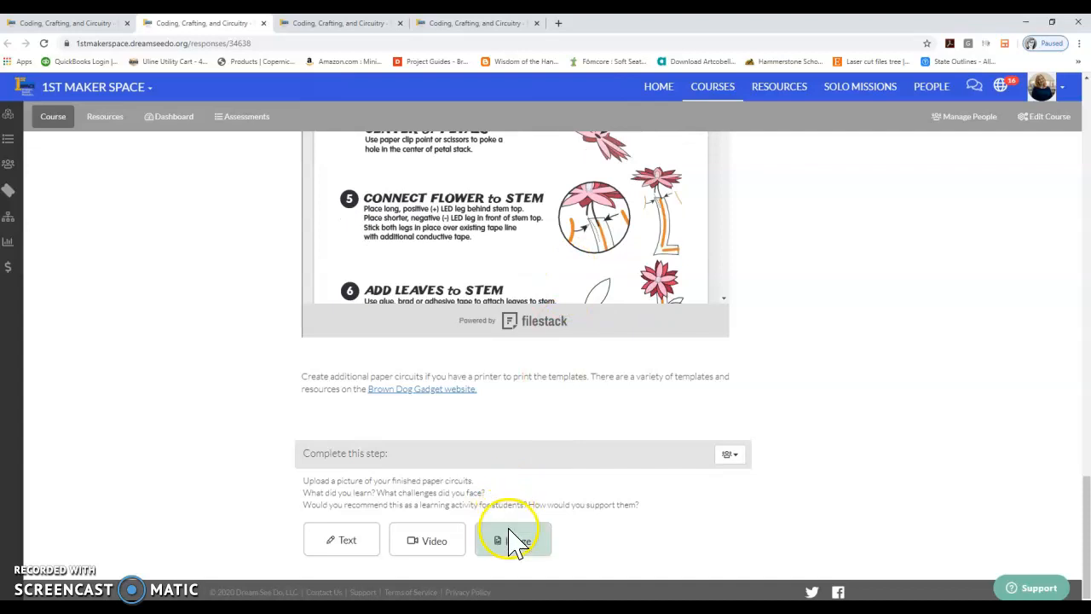
pyautogui.click(513, 539)
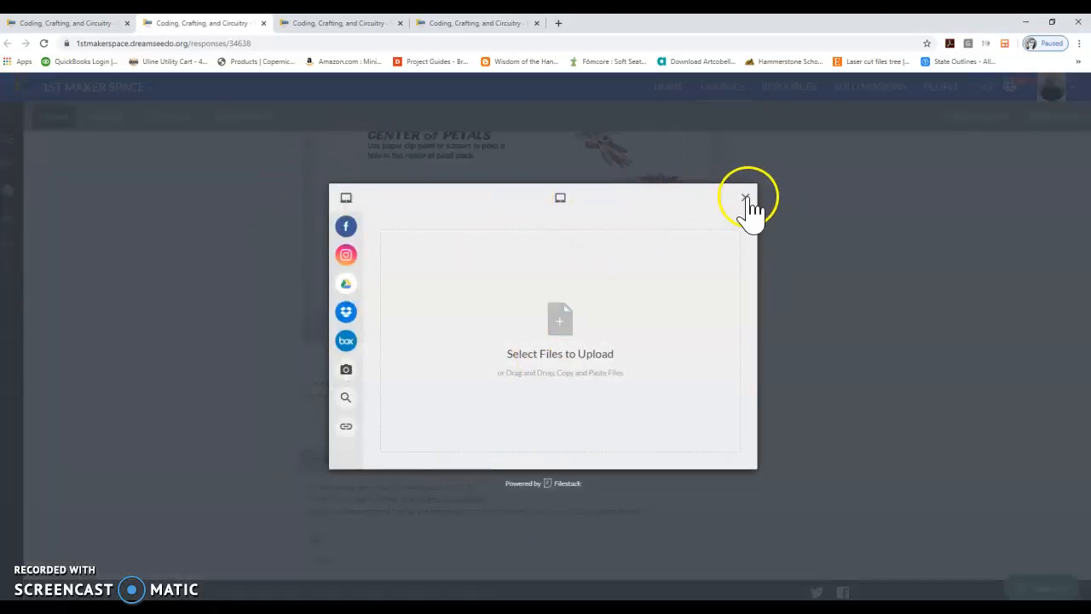
pyautogui.click(745, 197)
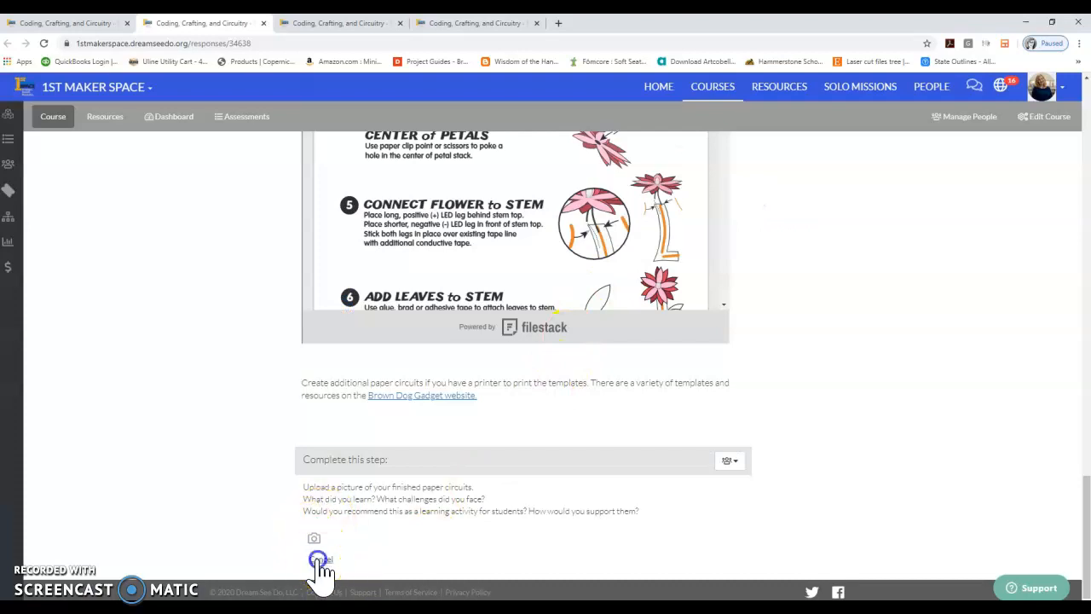
pyautogui.click(317, 560)
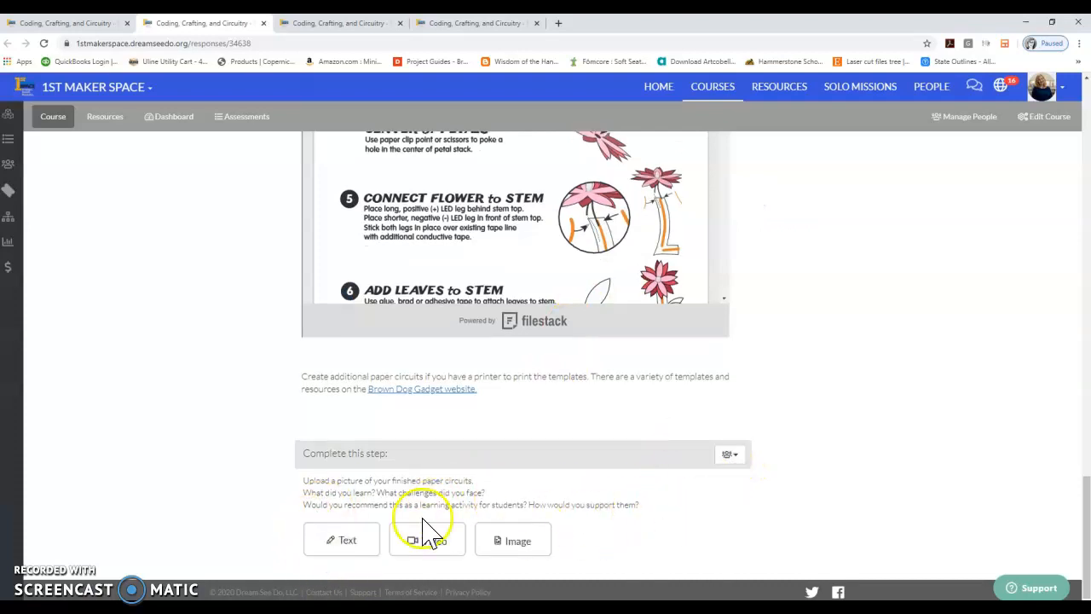
pyautogui.scroll(-3)
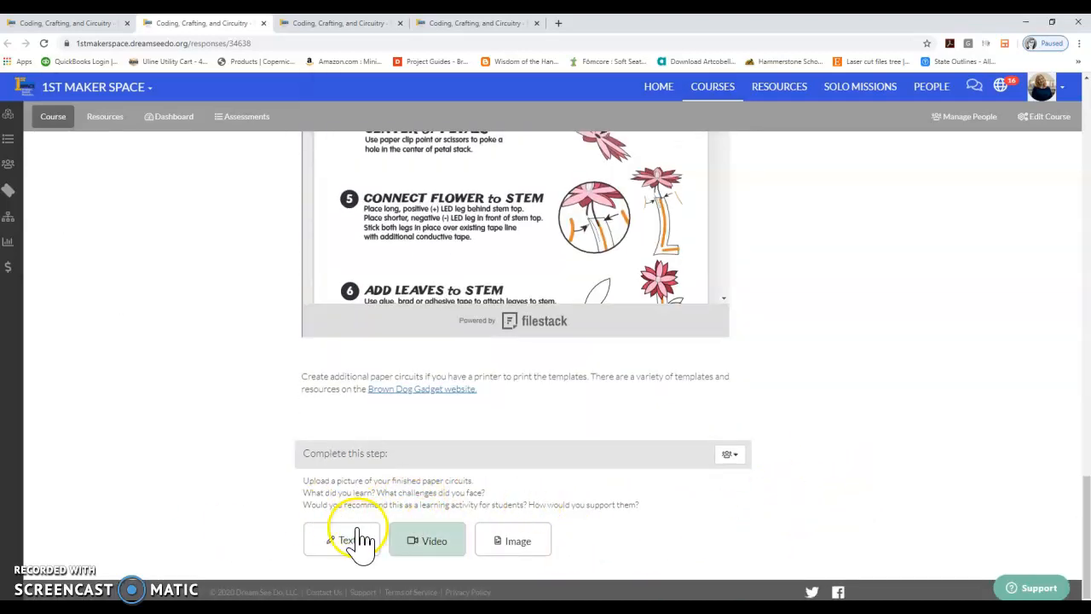
pyautogui.moveTo(247, 529)
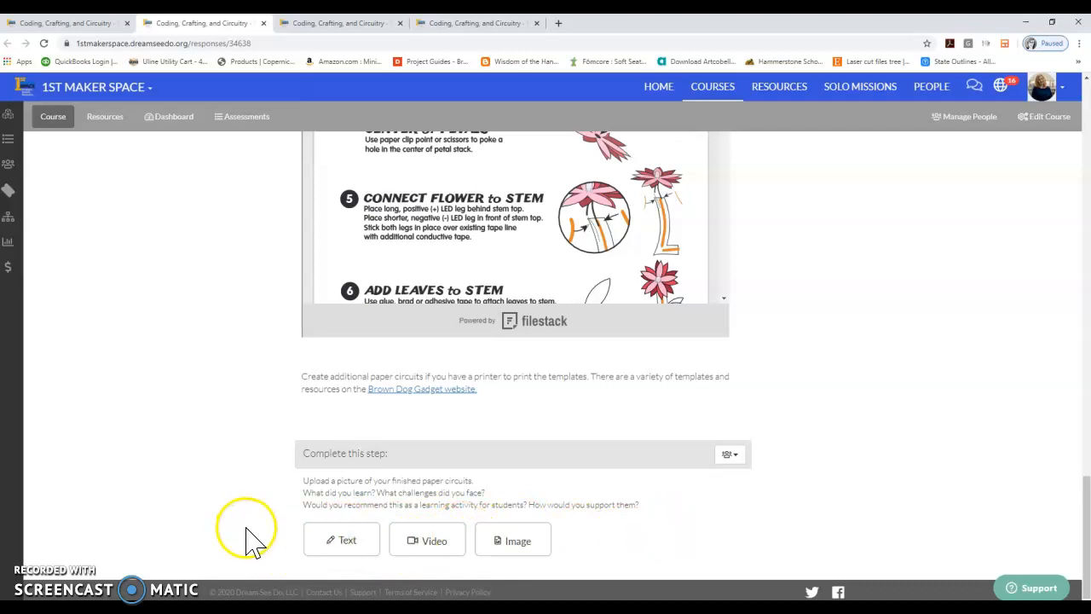
pyautogui.moveTo(394, 559)
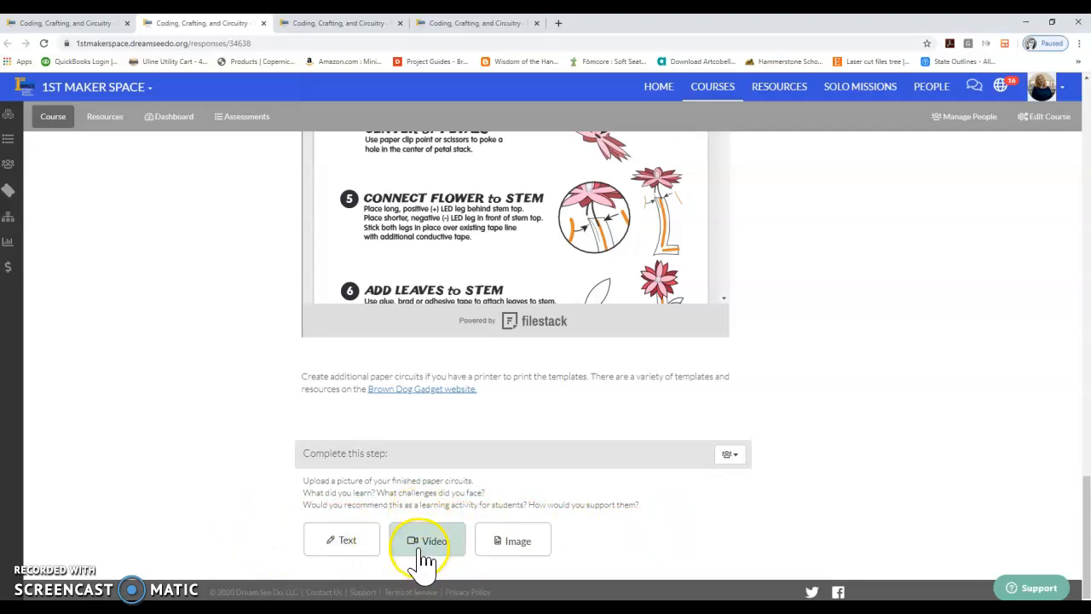
pyautogui.moveTo(512, 539)
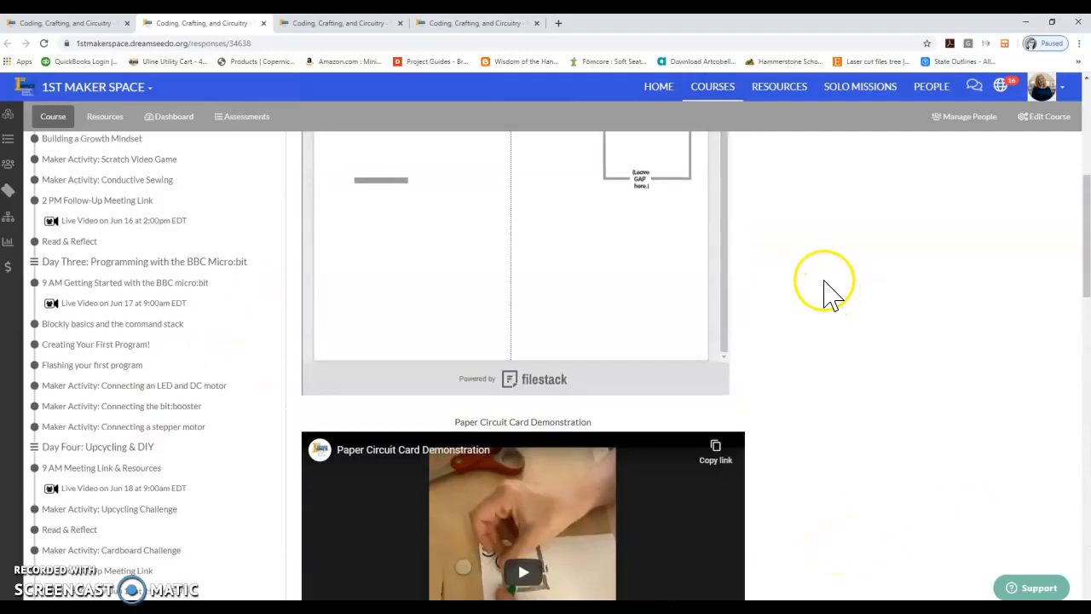
pyautogui.scroll(-3)
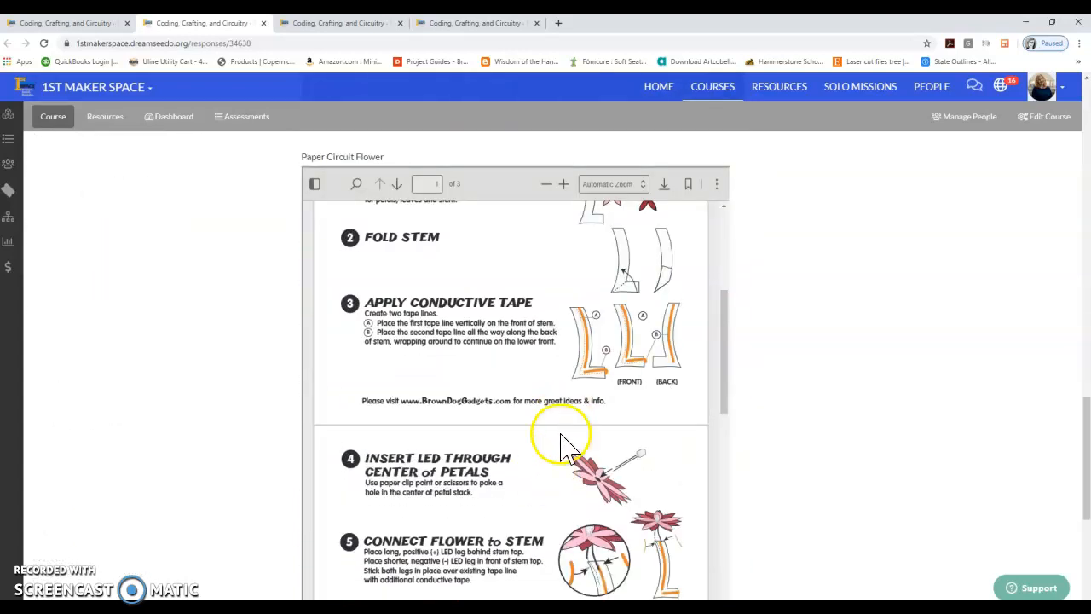
pyautogui.scroll(-3)
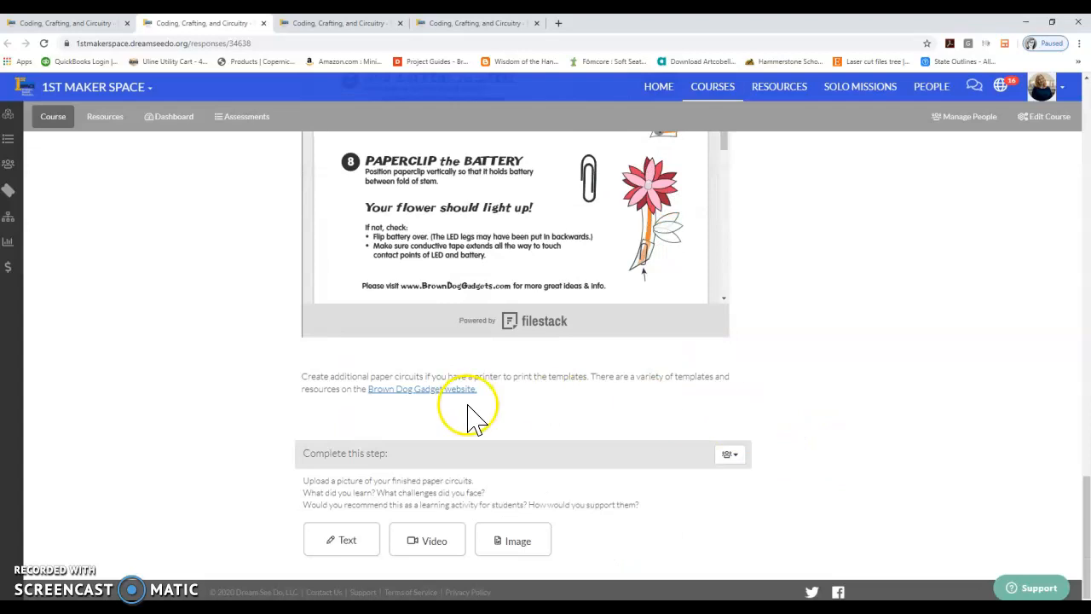
pyautogui.scroll(-3)
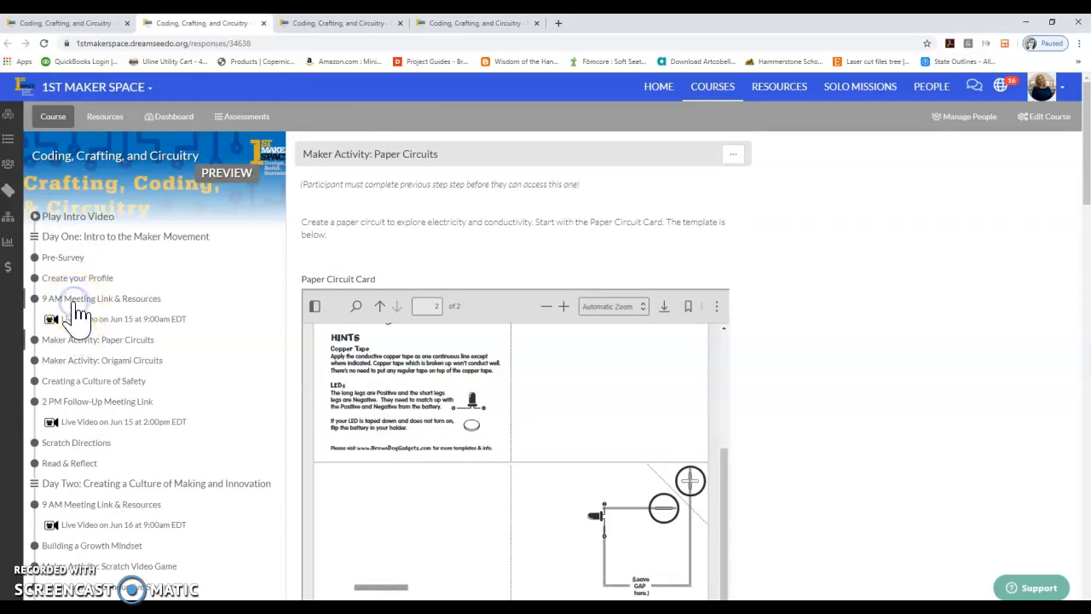
pyautogui.click(101, 299)
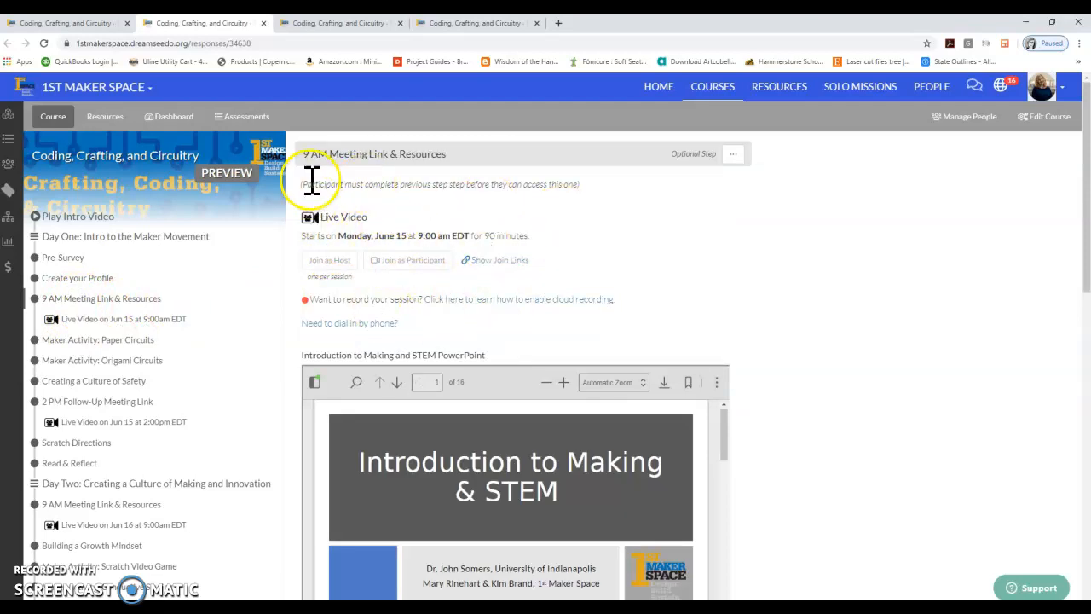
pyautogui.moveTo(307, 184); pyautogui.dragTo(625, 323)
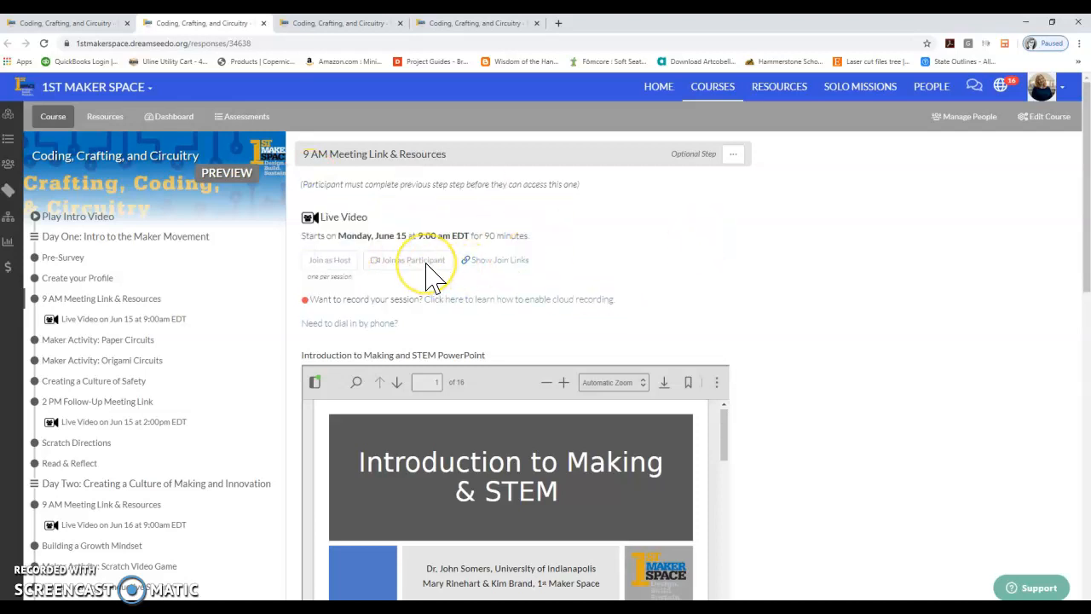
pyautogui.moveTo(489, 281)
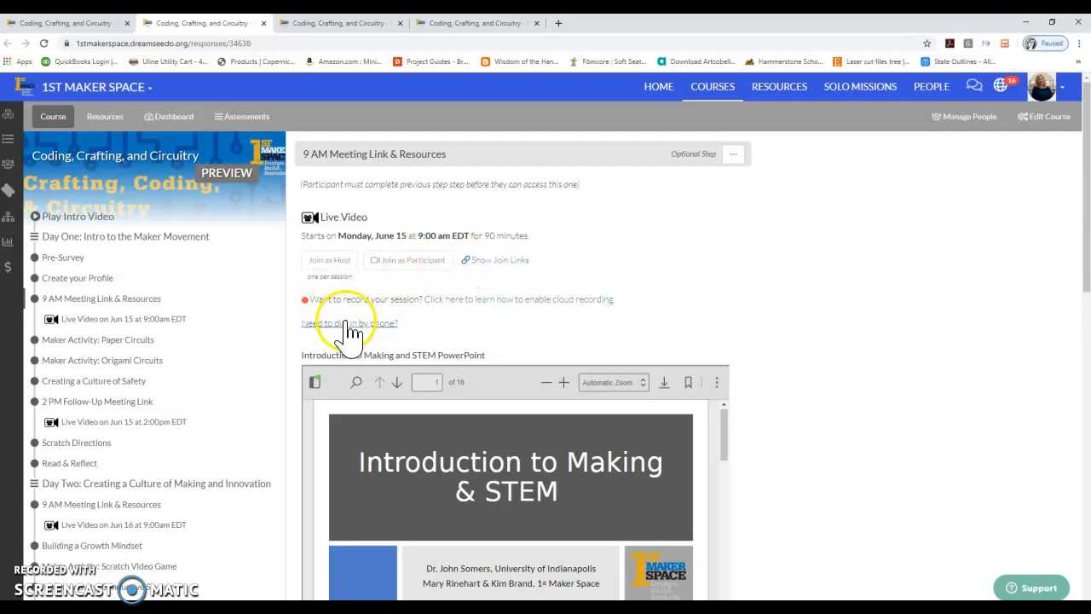
pyautogui.moveTo(392, 272)
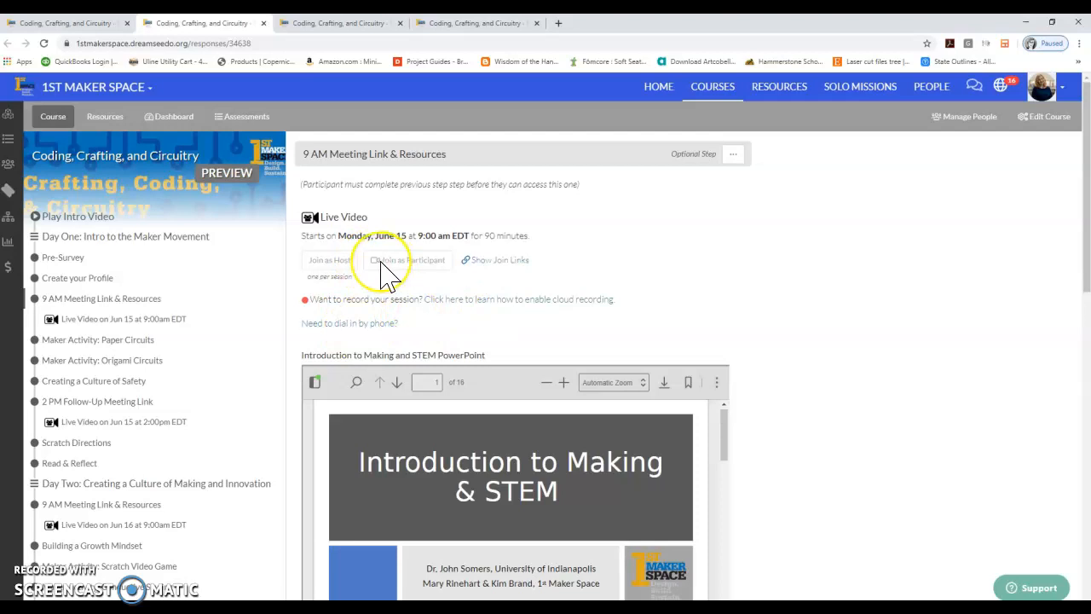
pyautogui.moveTo(405, 256)
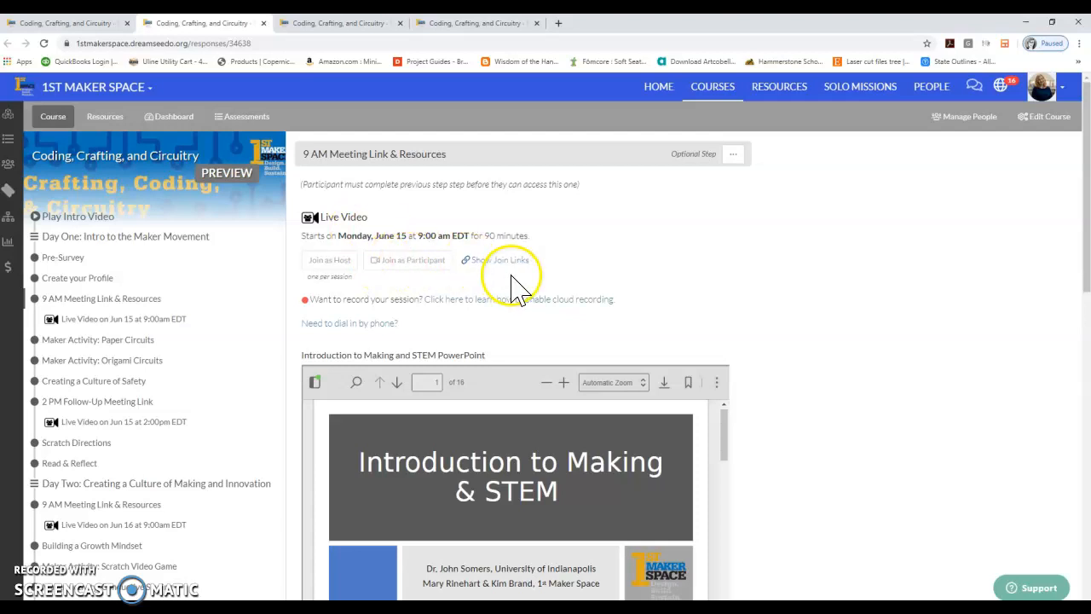
pyautogui.moveTo(490, 277)
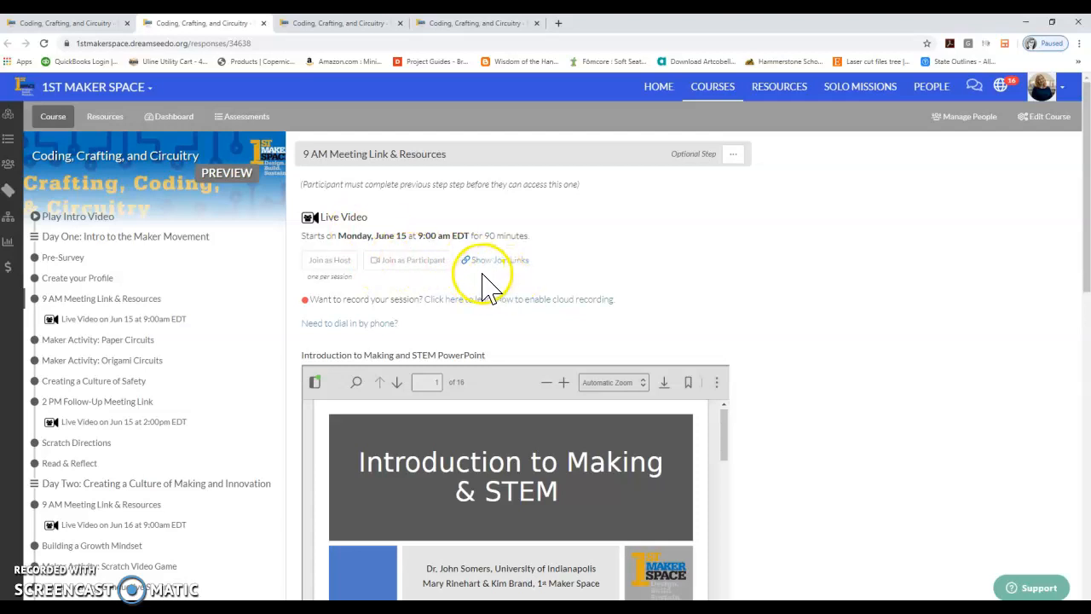
pyautogui.moveTo(345, 353)
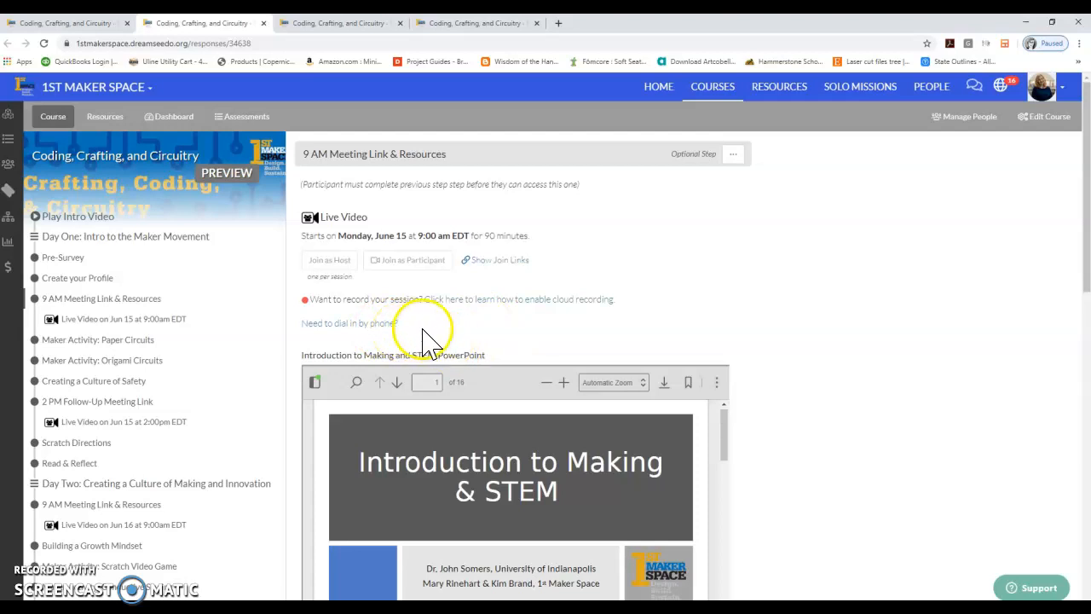
pyautogui.moveTo(388, 345)
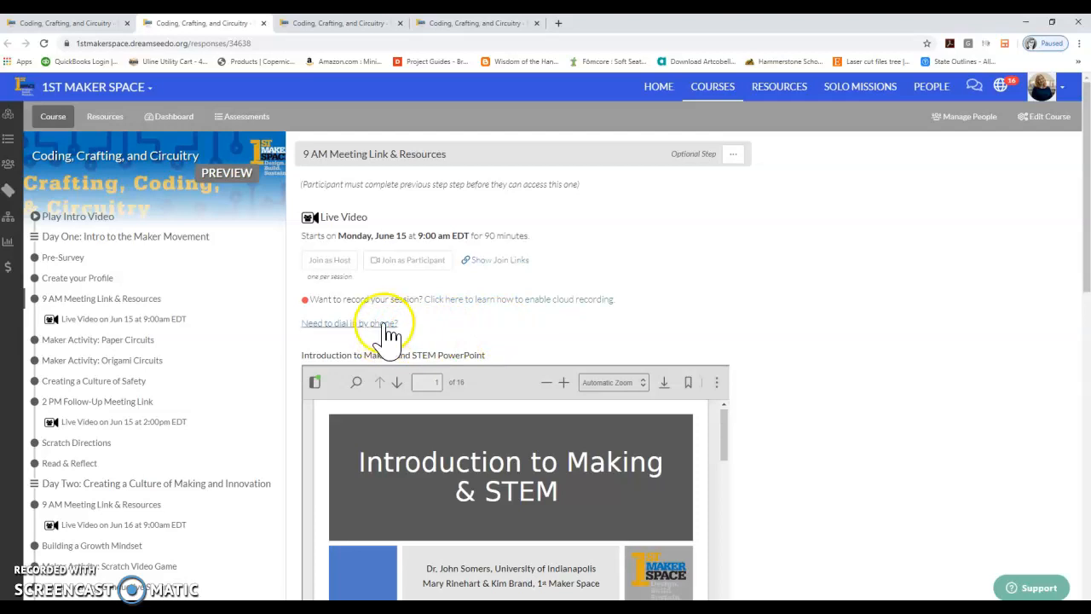
pyautogui.moveTo(409, 328)
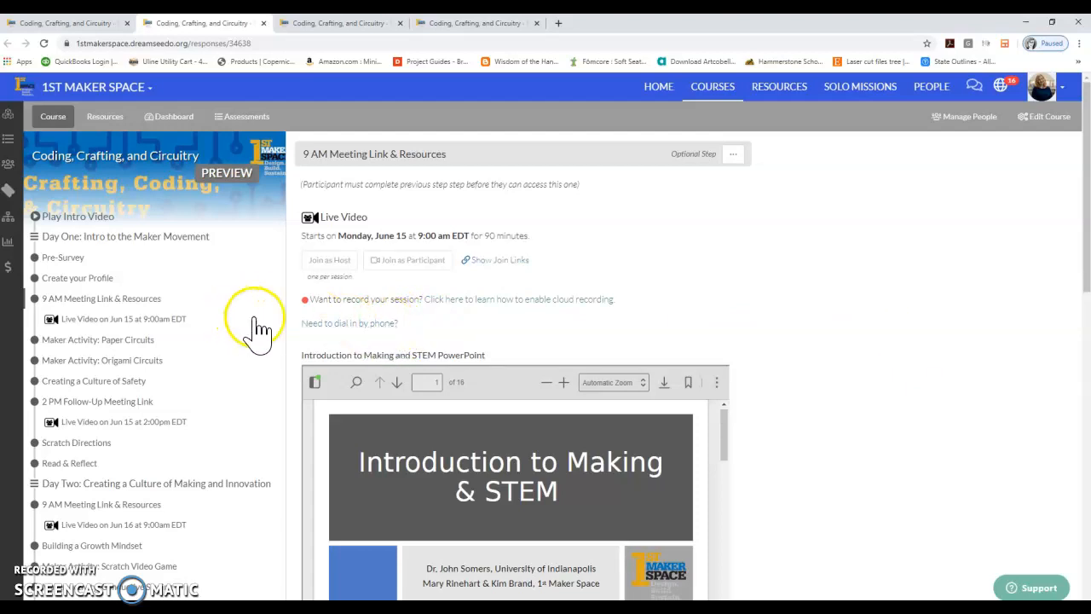
pyautogui.moveTo(290, 366)
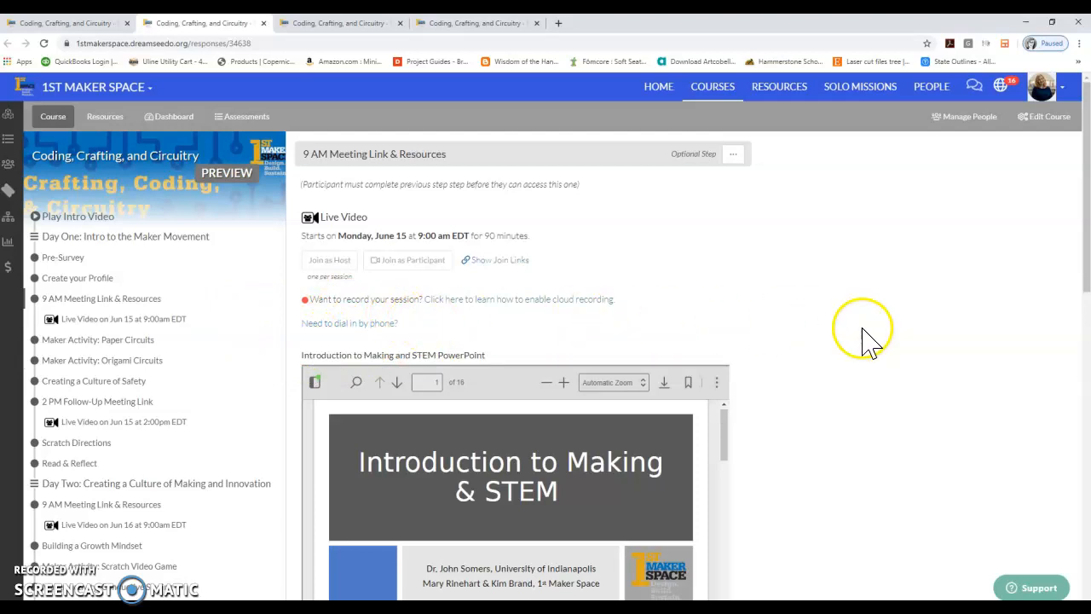
# Step: Scroll through the Introduction to Making & STEM slides to the Text and Video response options
pyautogui.scroll(-3)
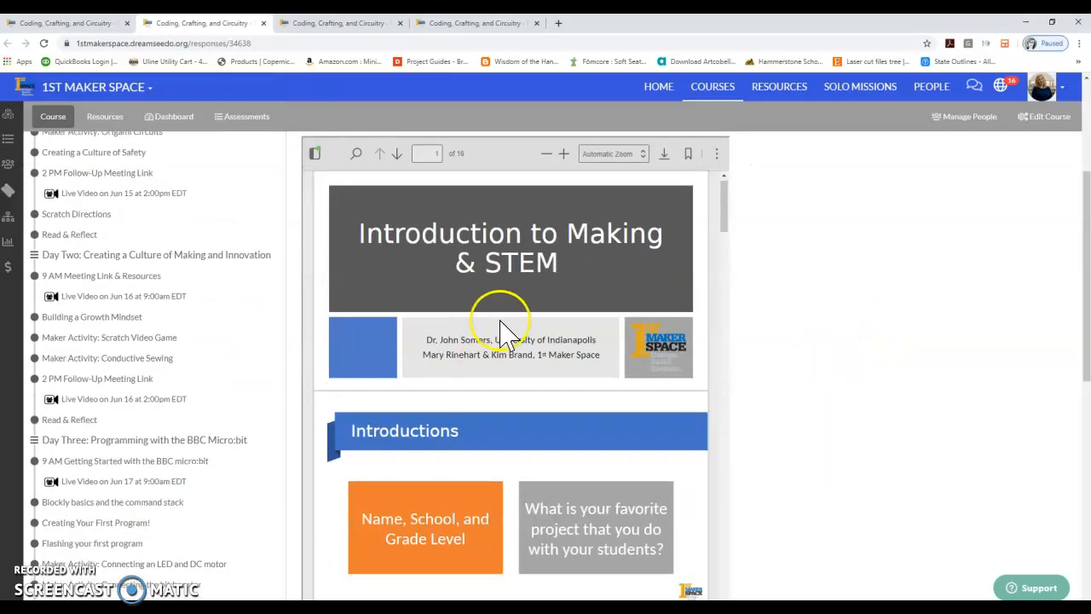
pyautogui.moveTo(490, 303)
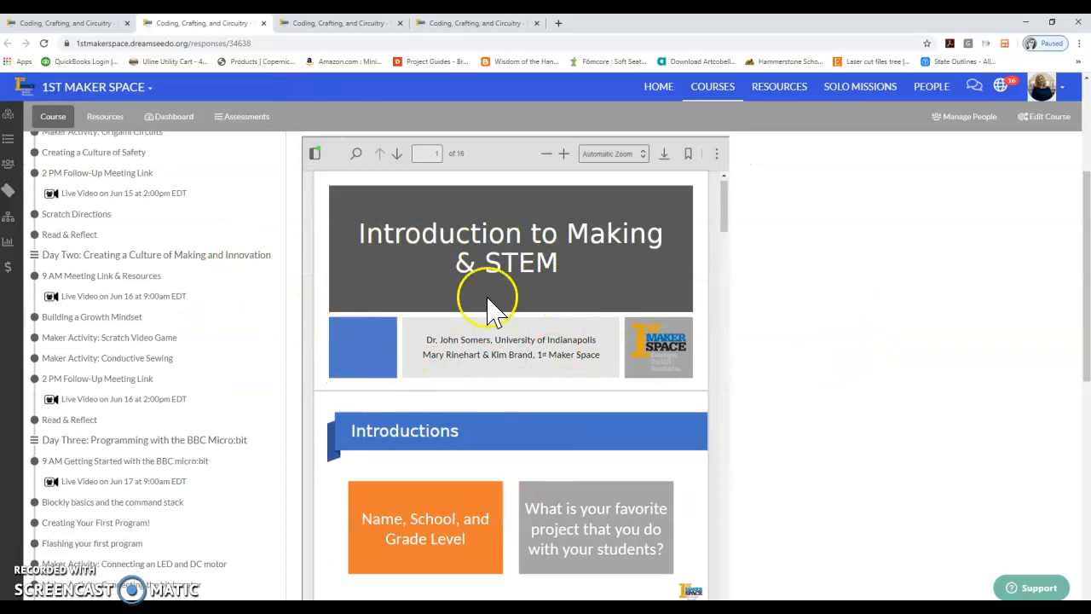
pyautogui.scroll(-3)
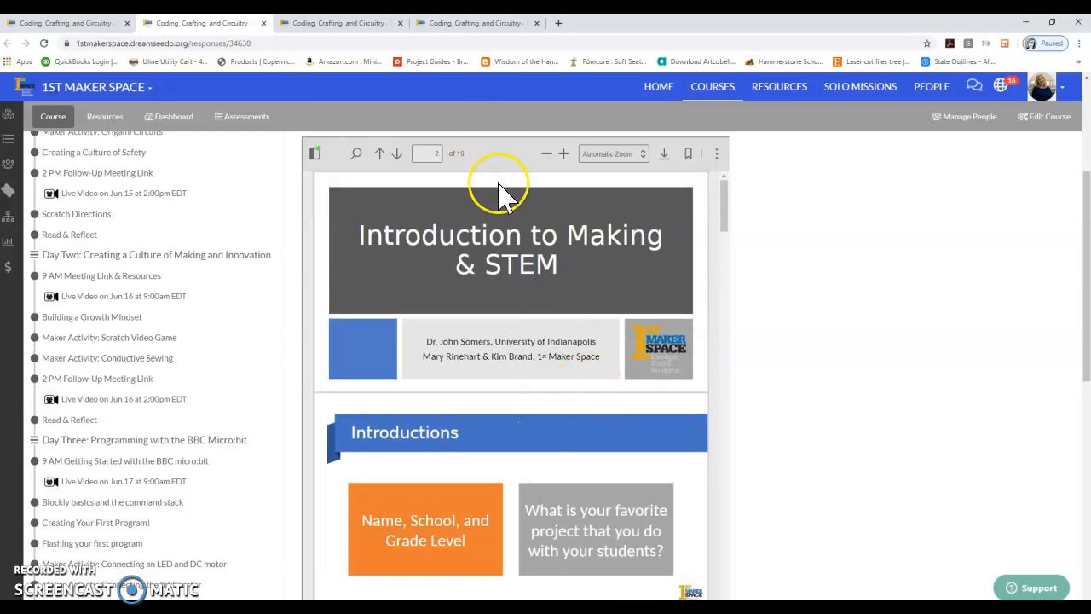
pyautogui.scroll(-3)
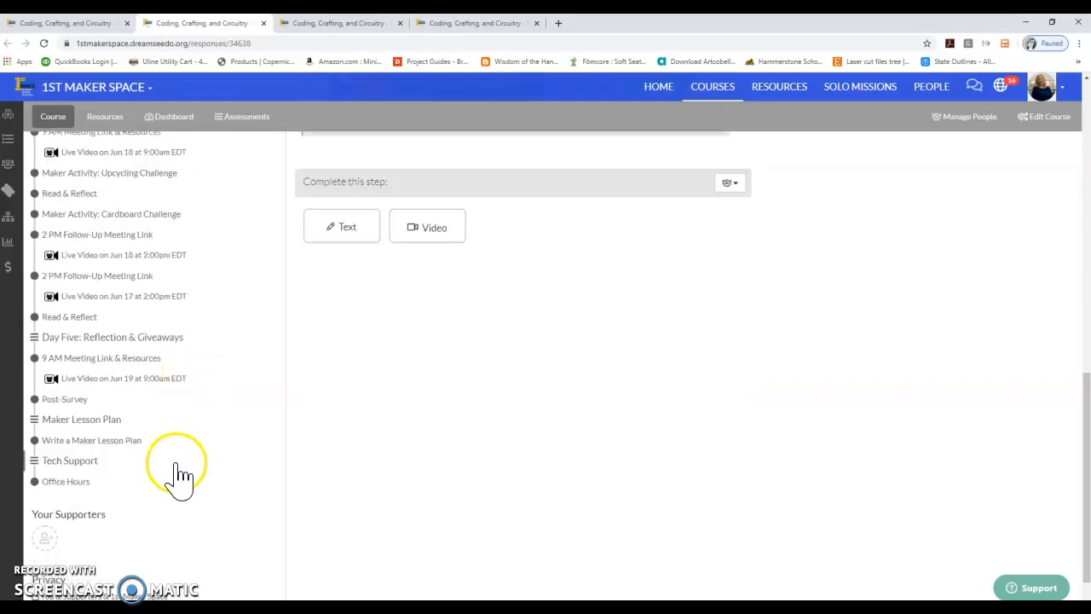
pyautogui.scroll(-3)
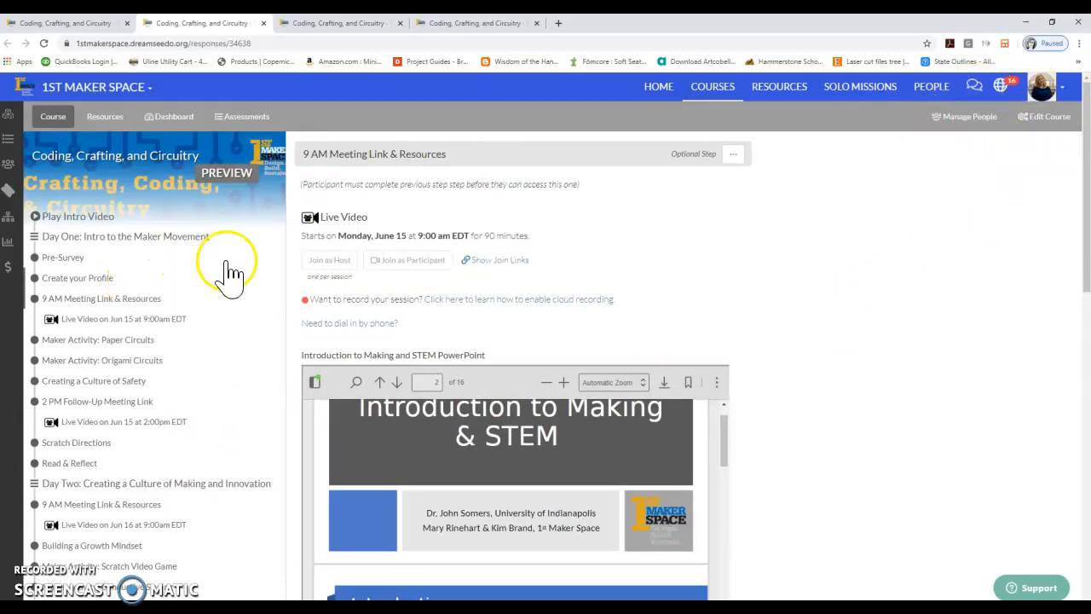
pyautogui.moveTo(597, 336)
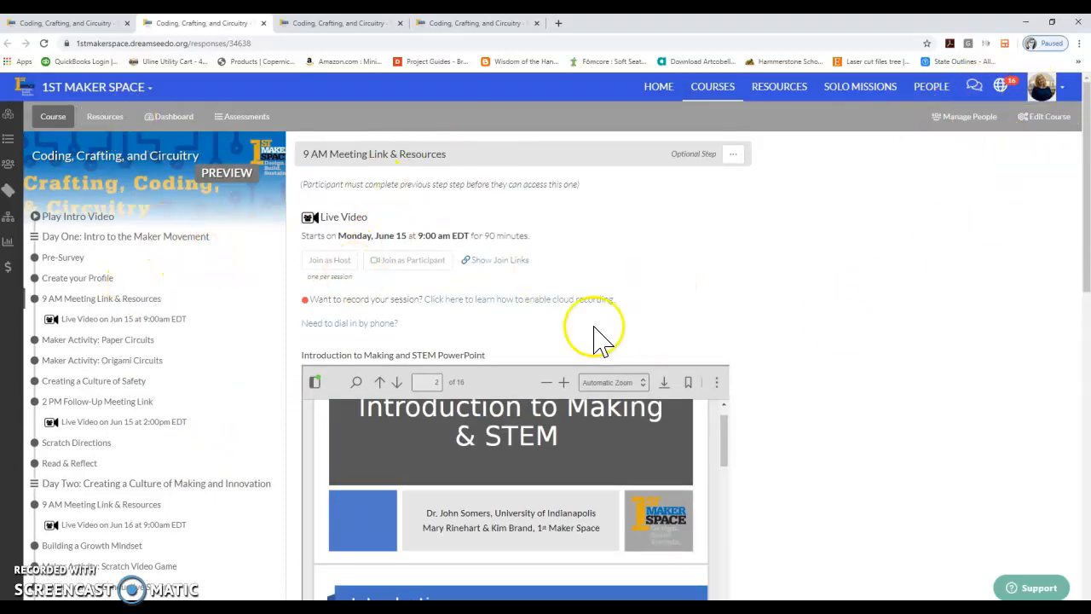
pyautogui.scroll(-3)
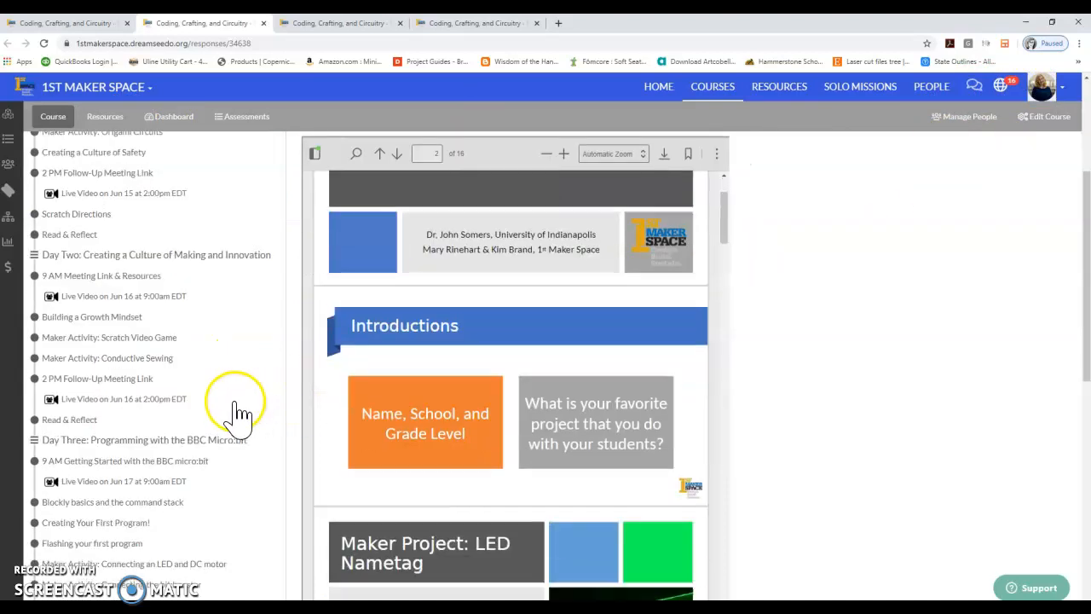
pyautogui.scroll(-3)
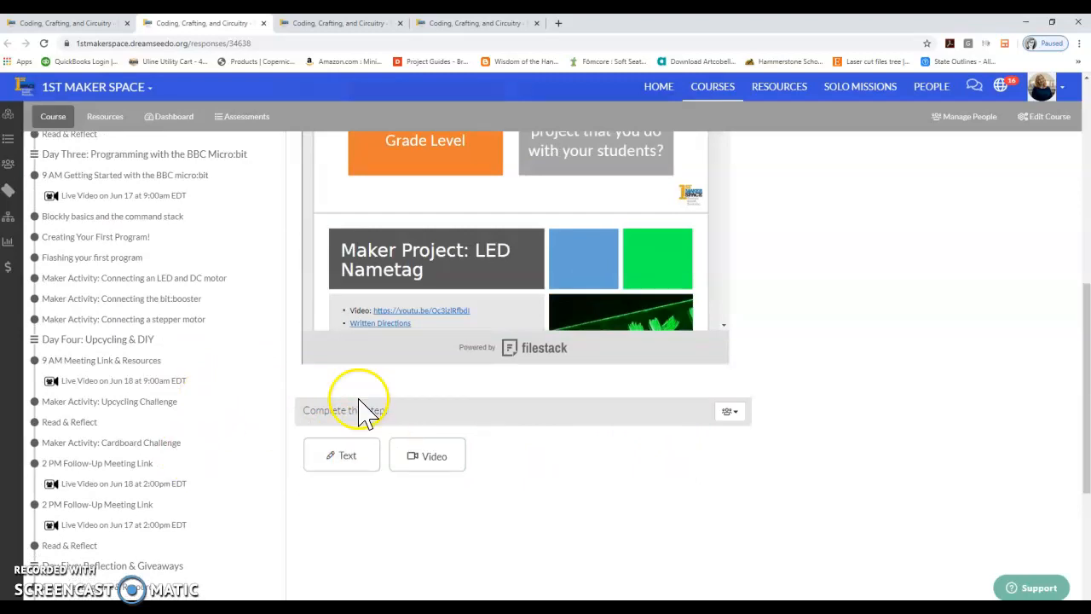
pyautogui.moveTo(405, 448)
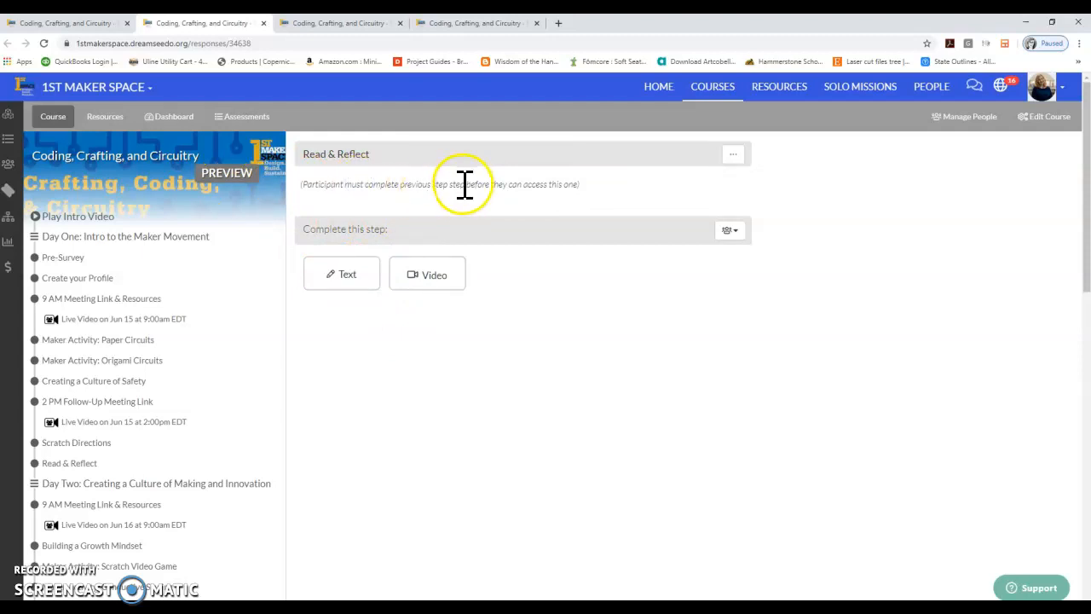
pyautogui.moveTo(302, 192)
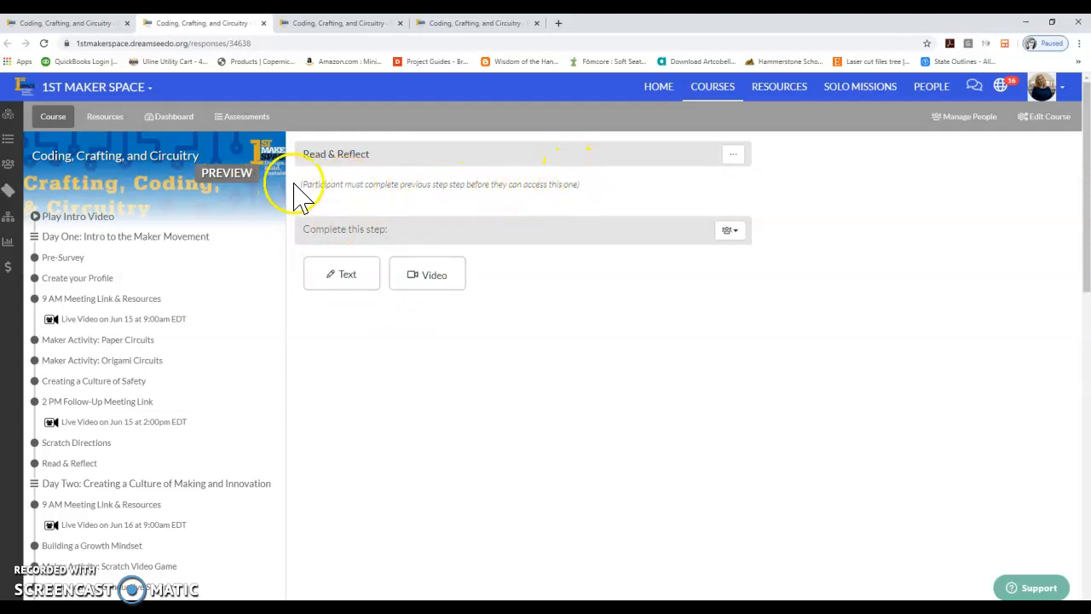
pyautogui.moveTo(554, 208)
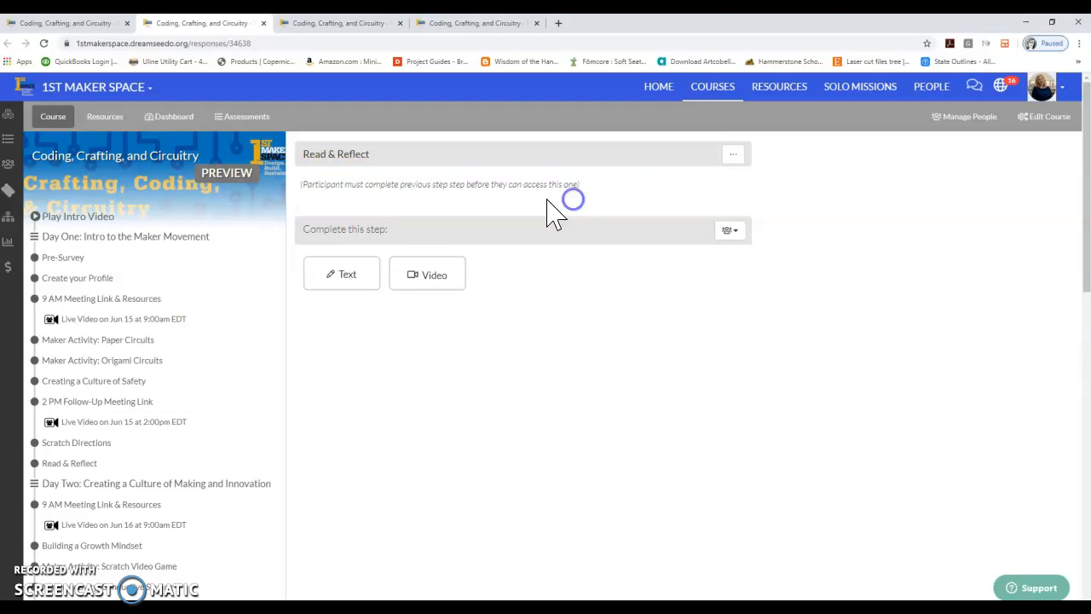
pyautogui.moveTo(132, 260)
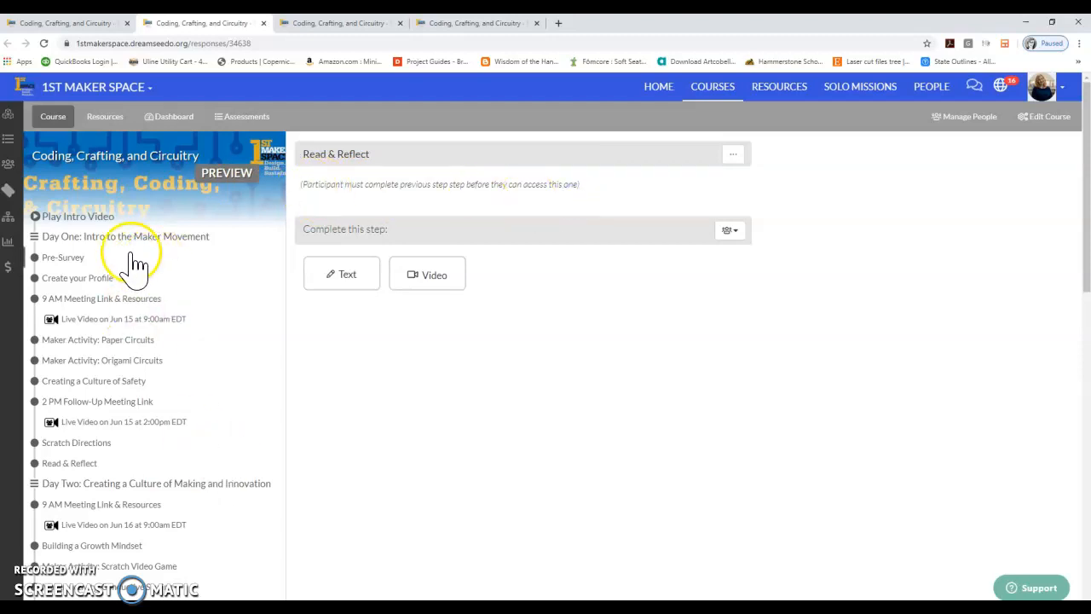
pyautogui.moveTo(387, 248)
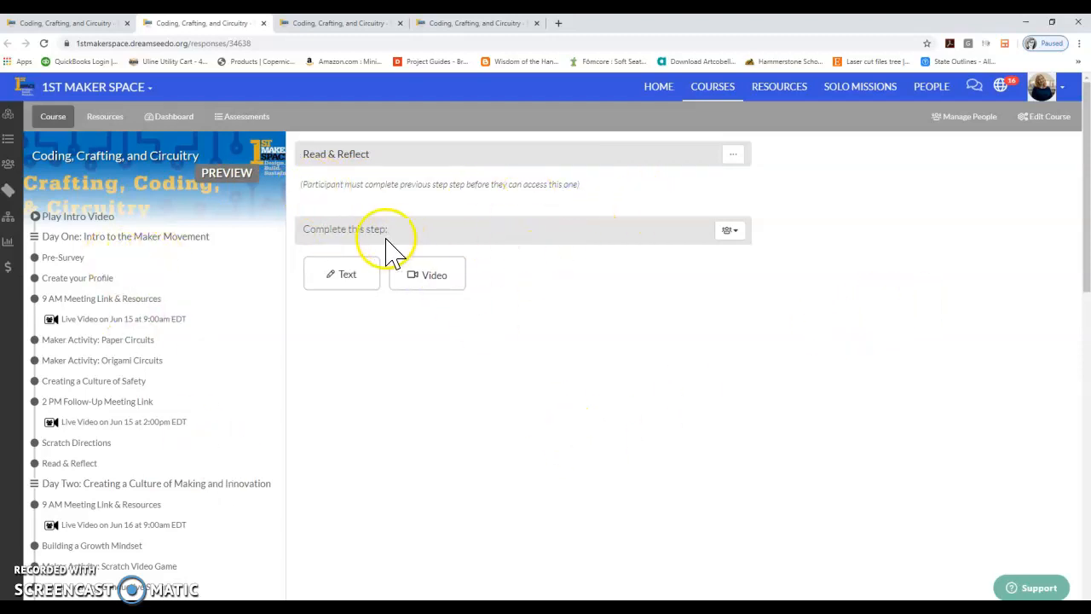
# Step: Select text on the Read & Reflect page and scroll toward Office Hours
pyautogui.tripleClick(439, 185)
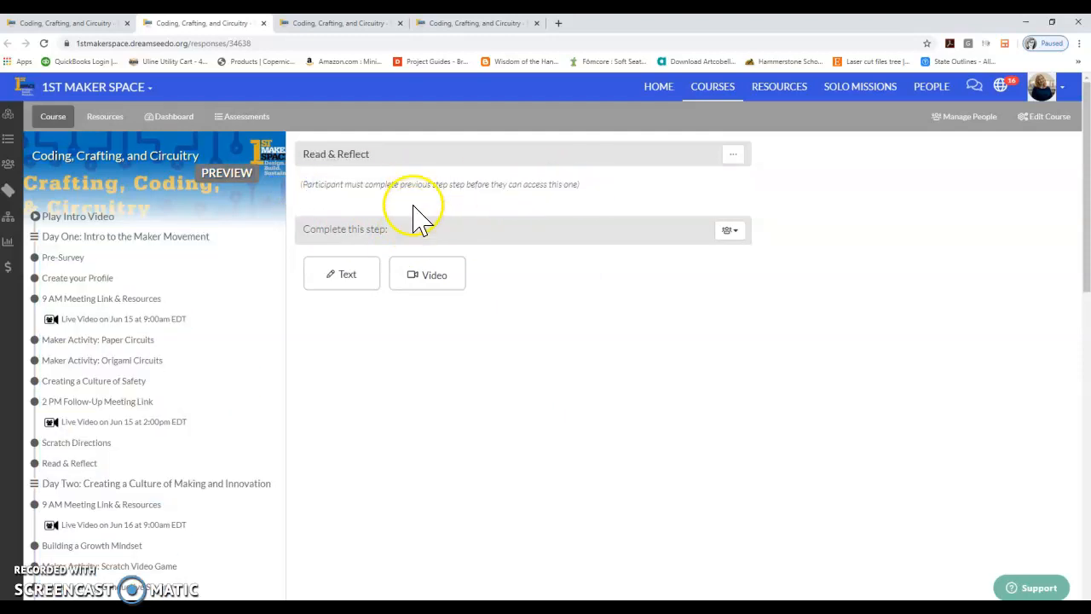
pyautogui.moveTo(780, 481)
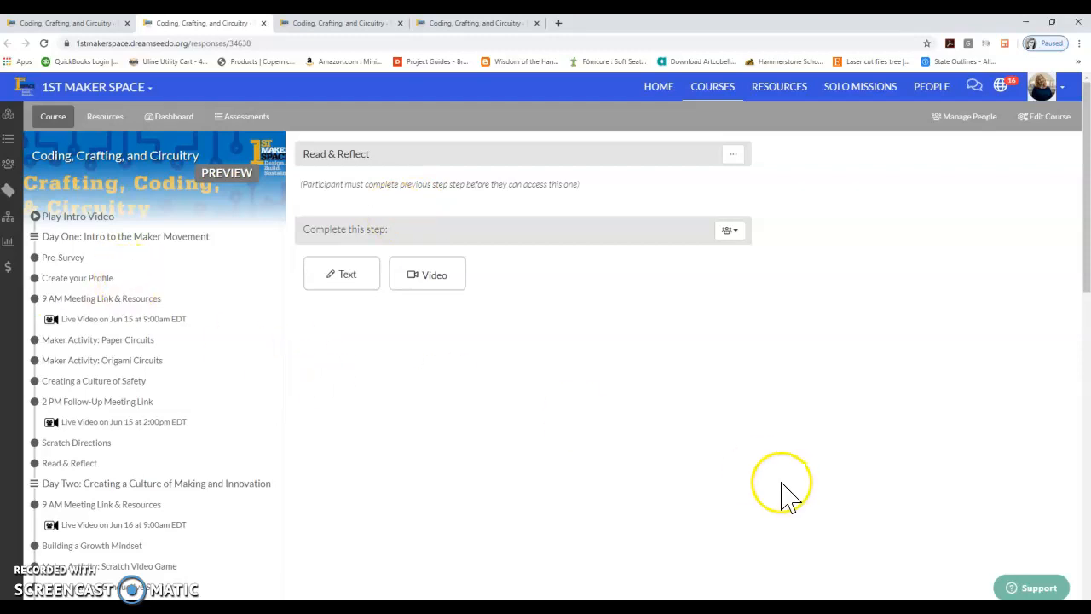
pyautogui.moveTo(844, 239)
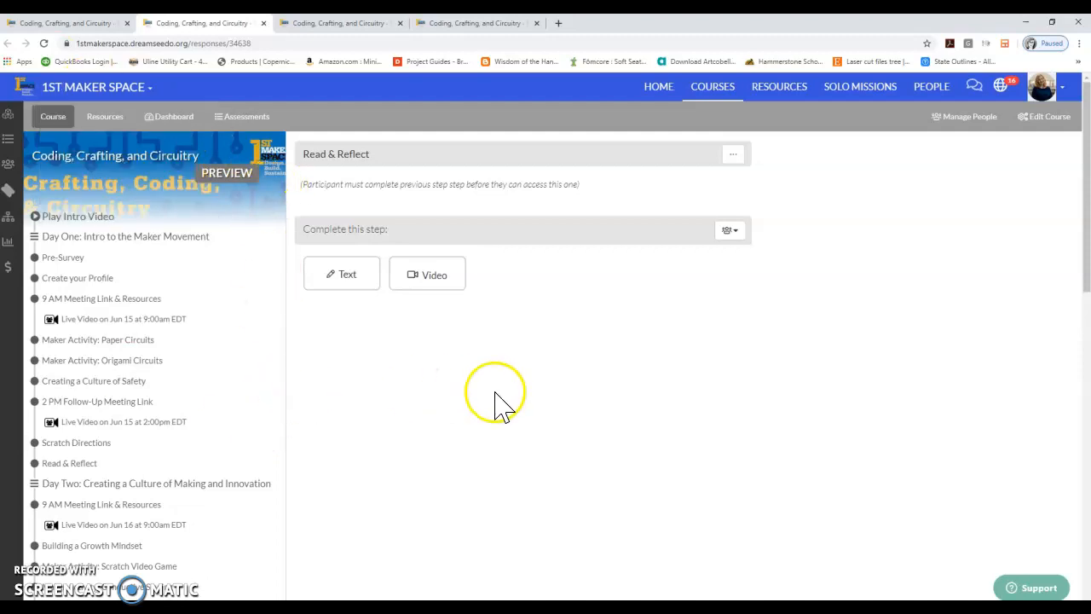
pyautogui.moveTo(490, 418)
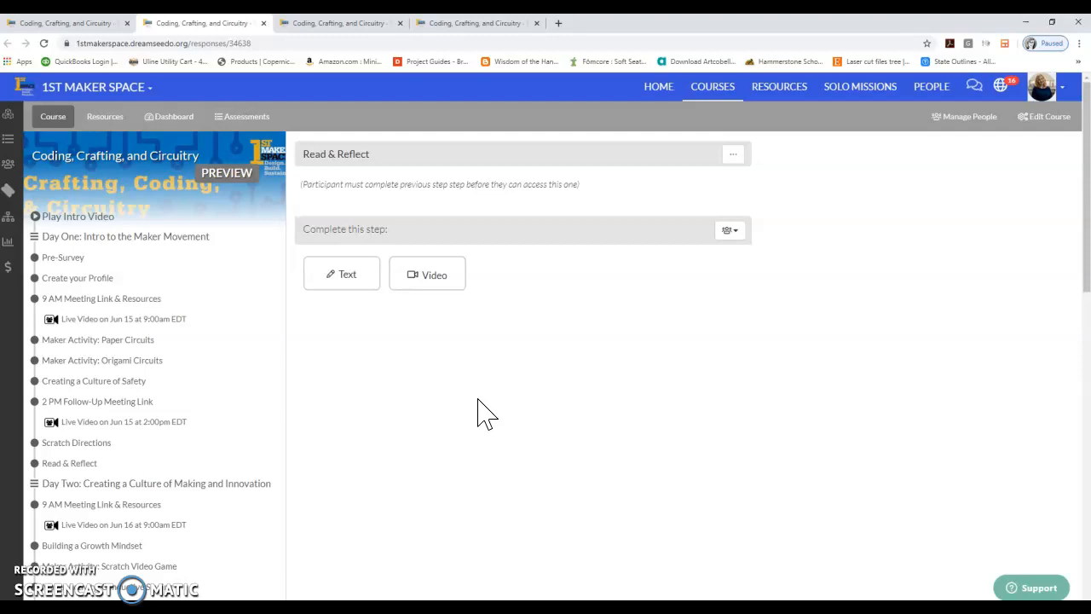
pyautogui.scroll(-3)
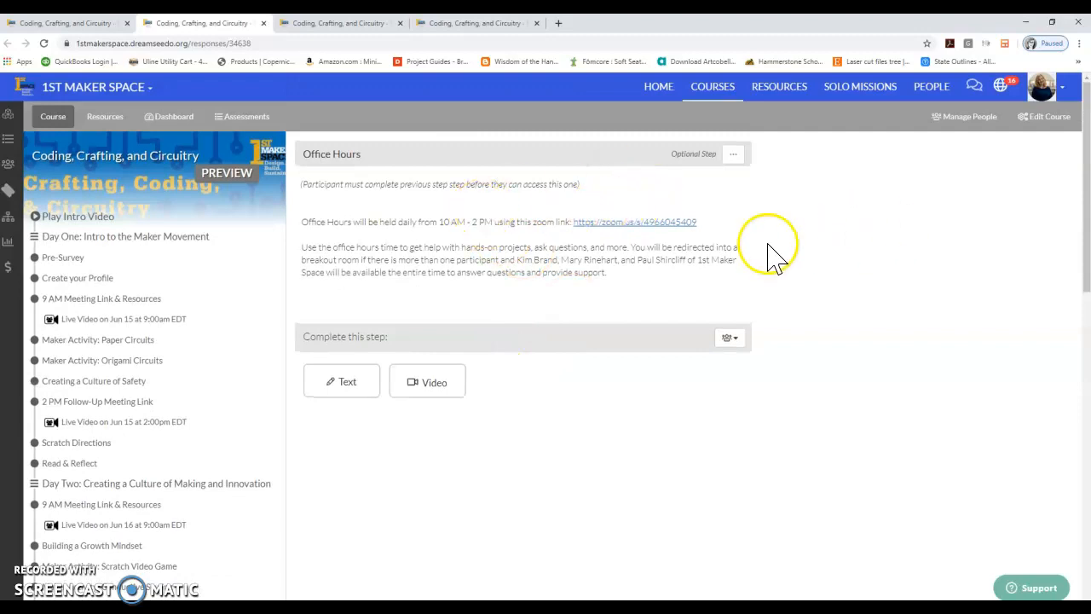
pyautogui.moveTo(563, 263)
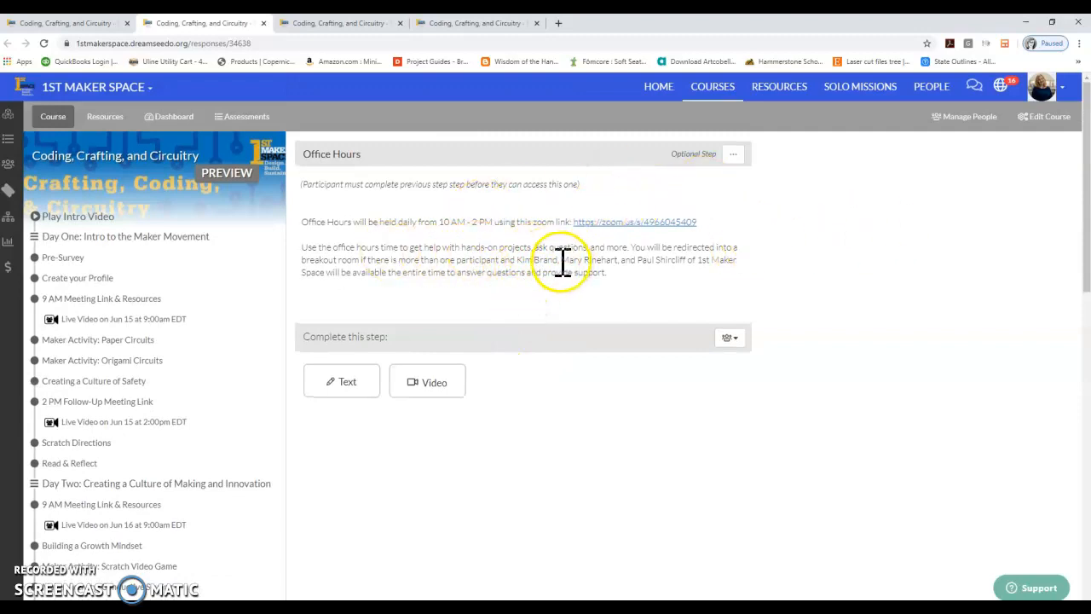